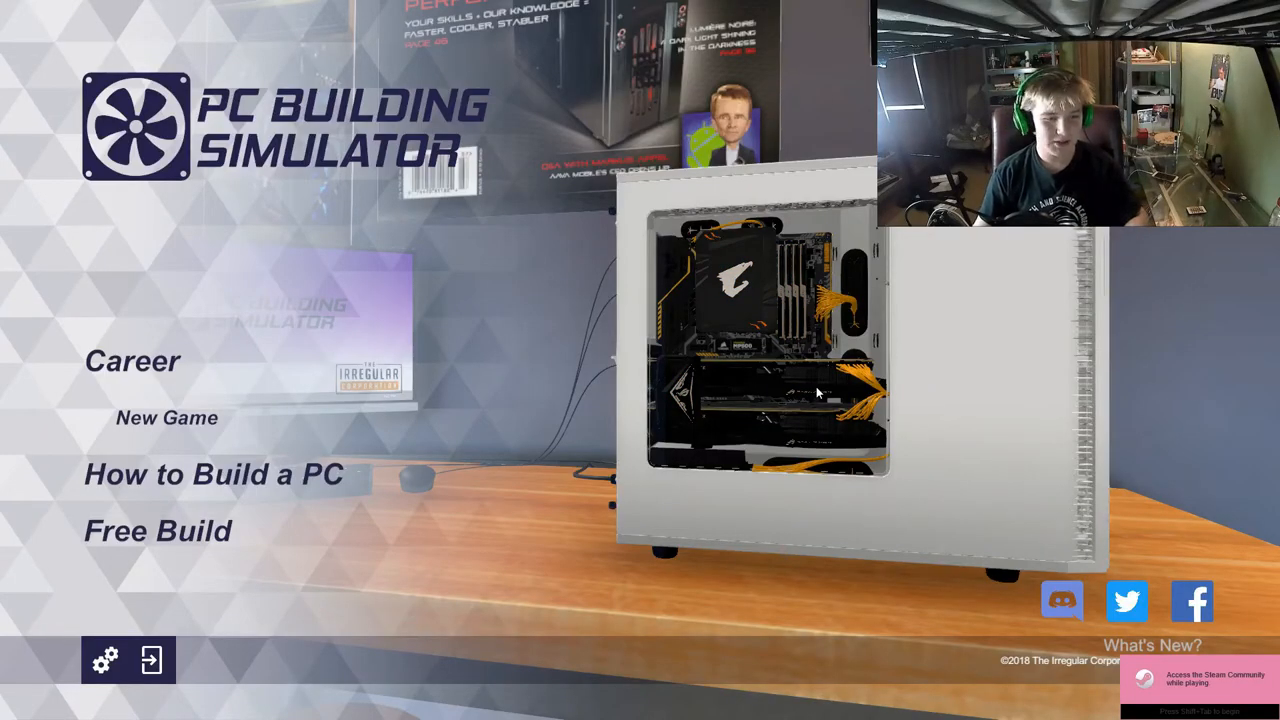
mouse_move(166, 418)
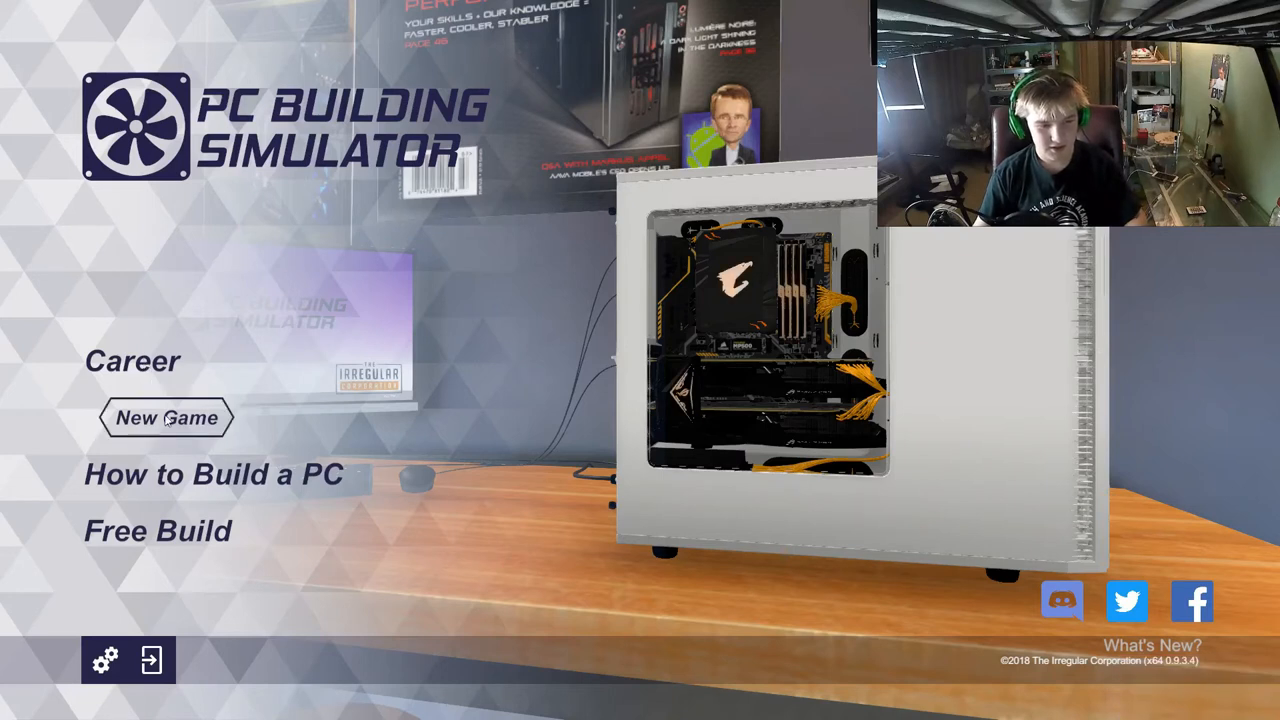
mouse_move(184, 430)
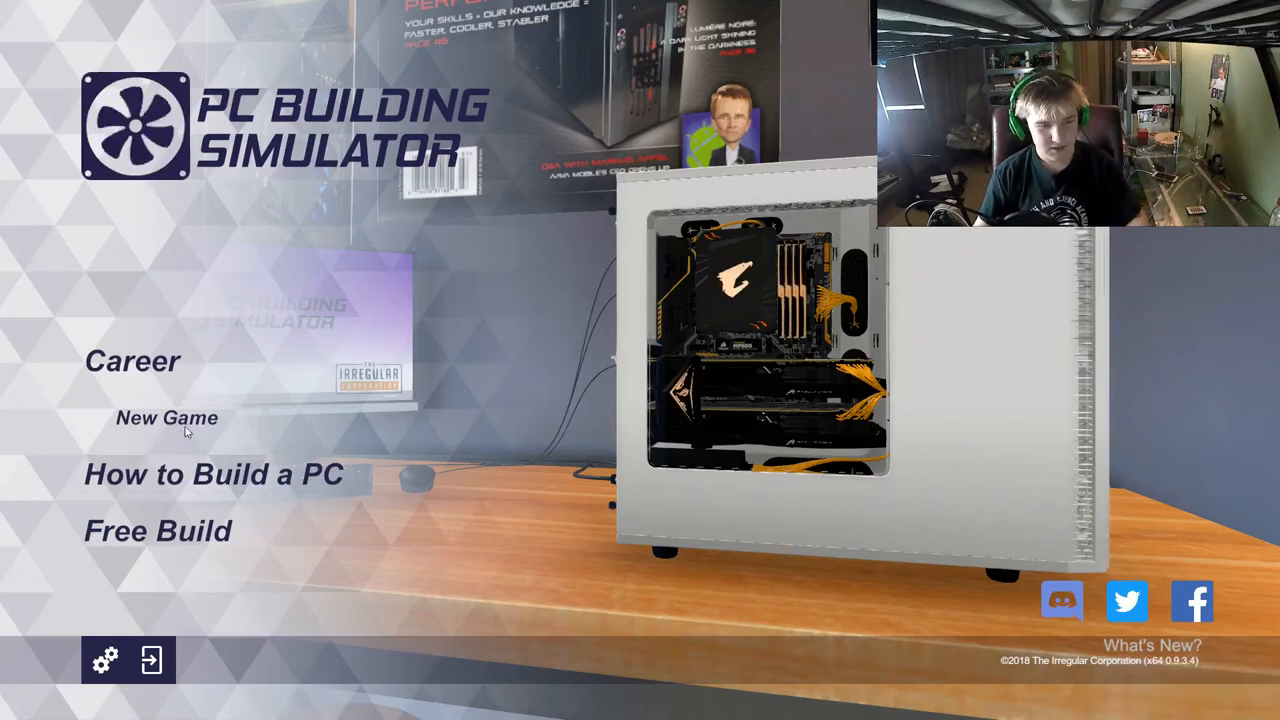
Start a new career game from the Career menu.
left_click(168, 418)
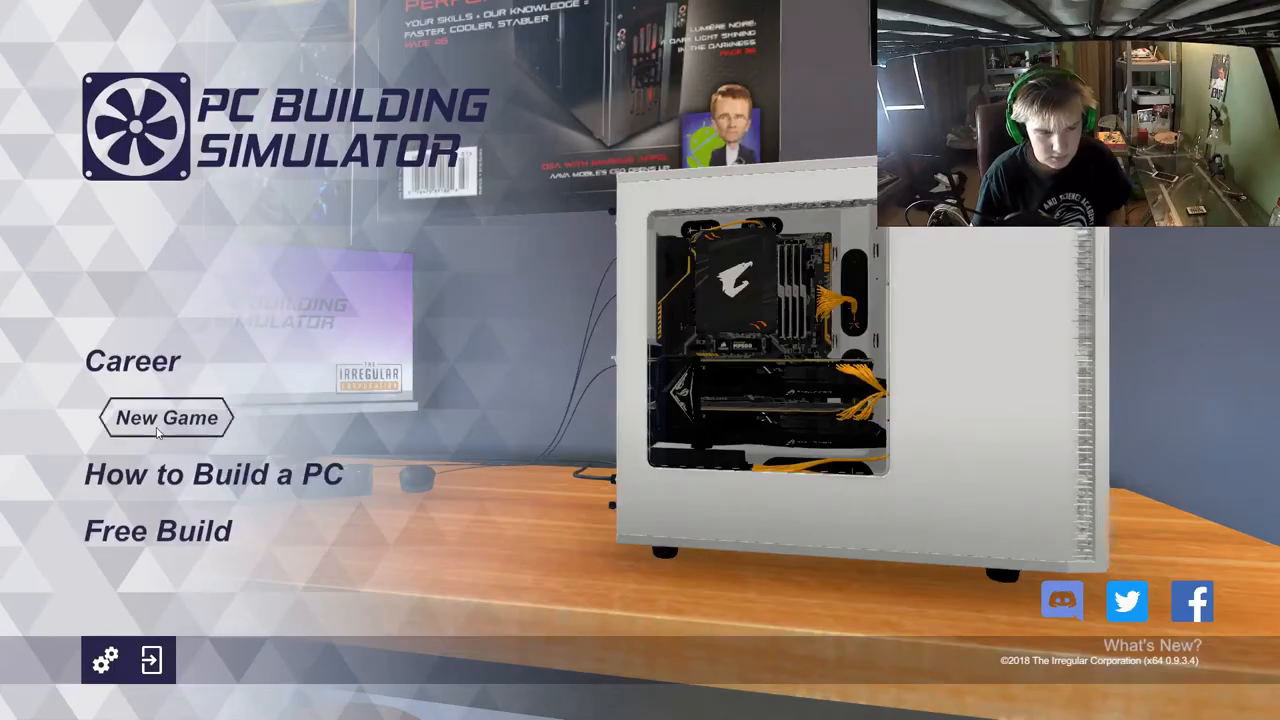
left_click(166, 418)
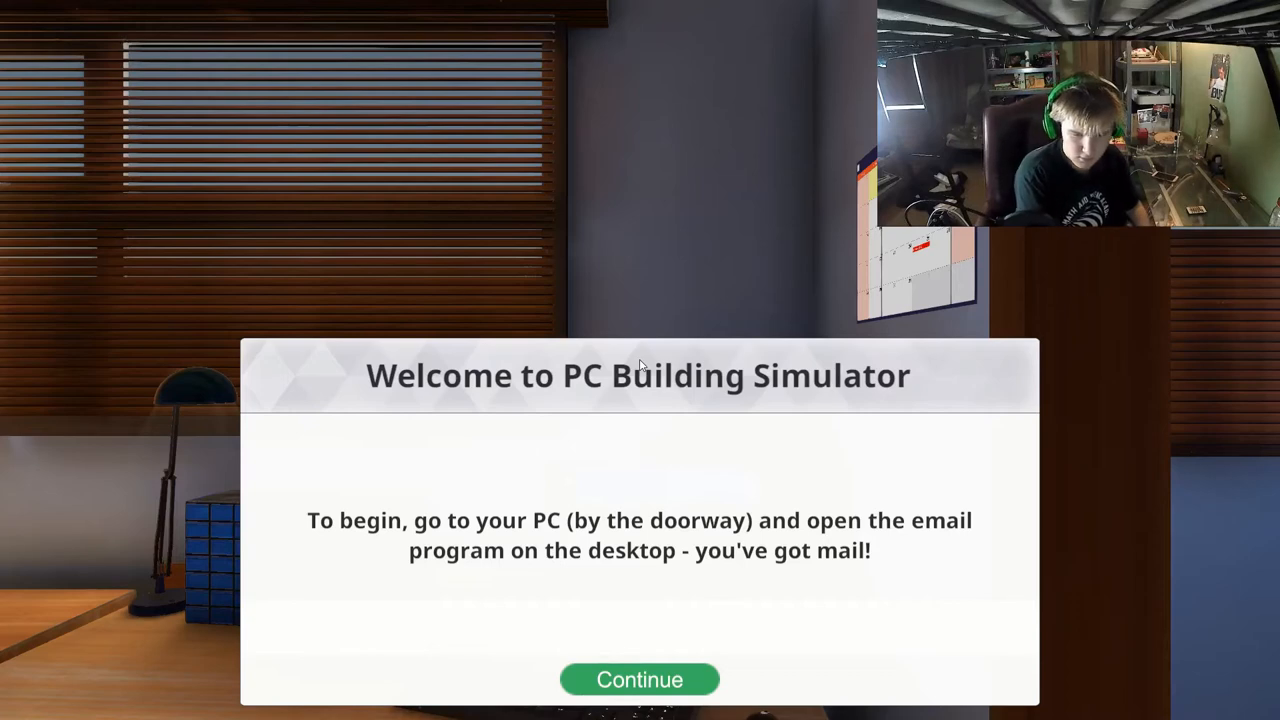
Dismiss the welcome message and sit down at the office computer.
left_click(640, 680)
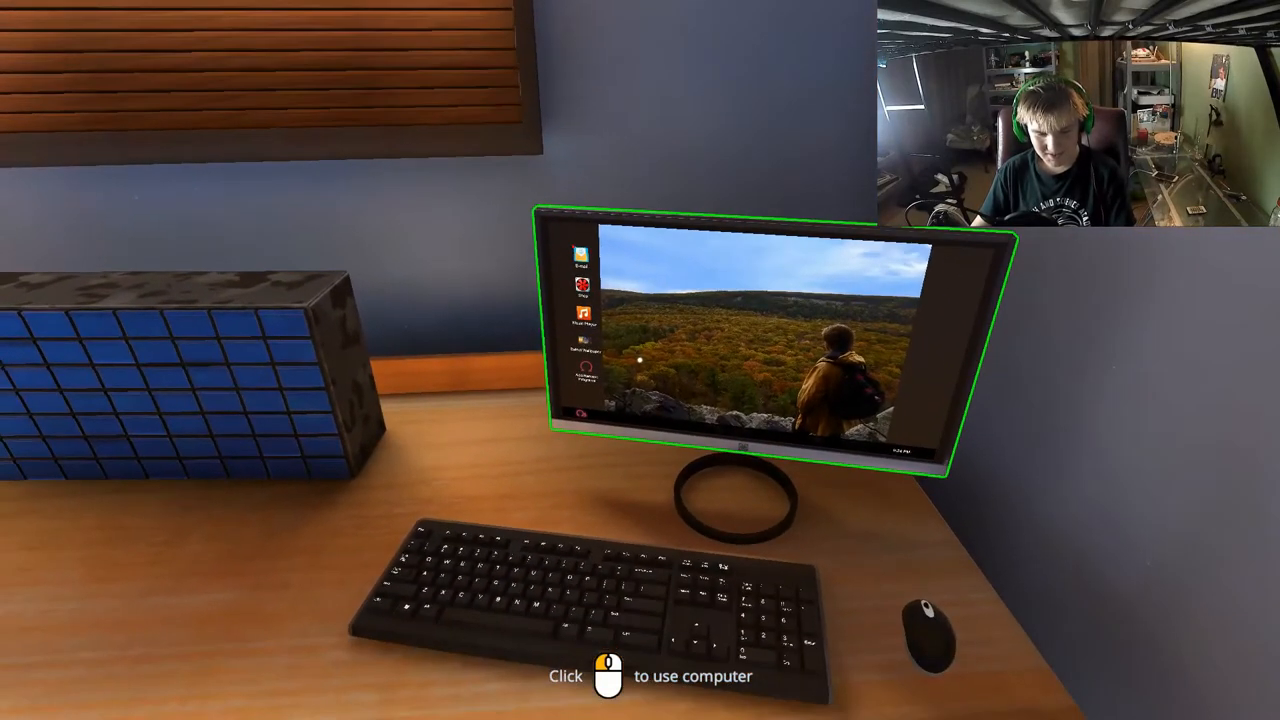
left_click(760, 350)
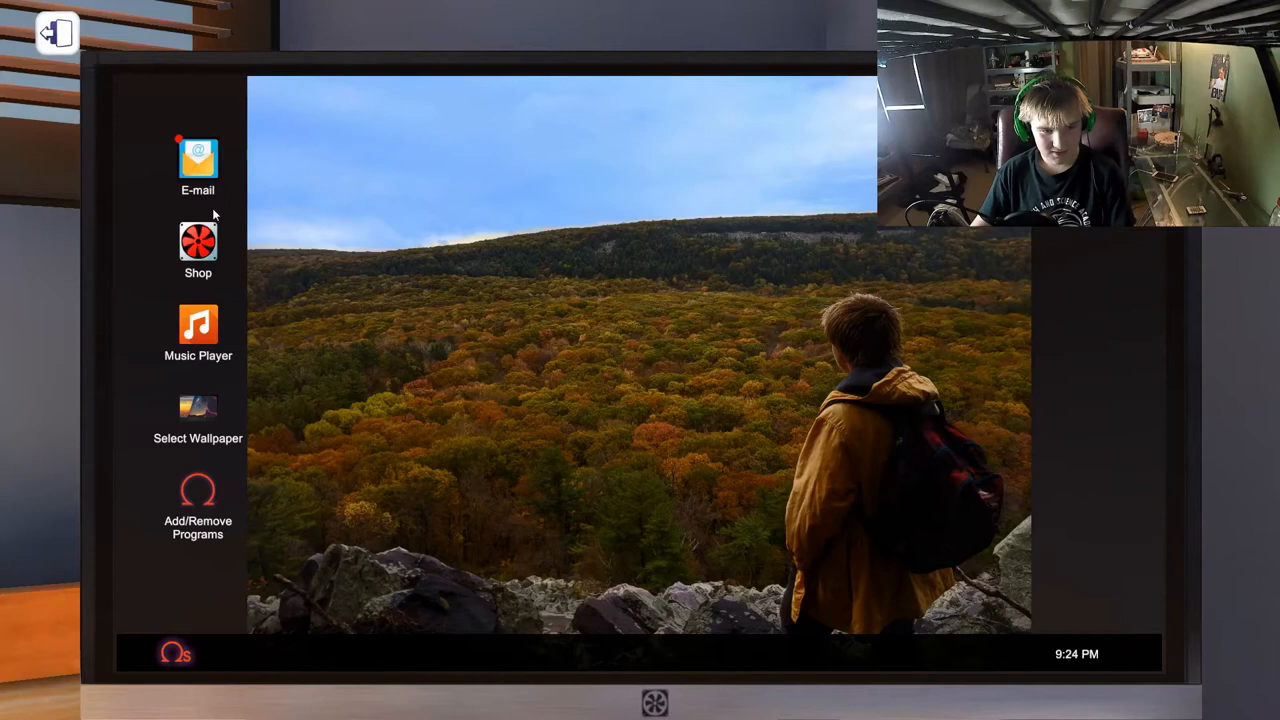
mouse_move(560, 264)
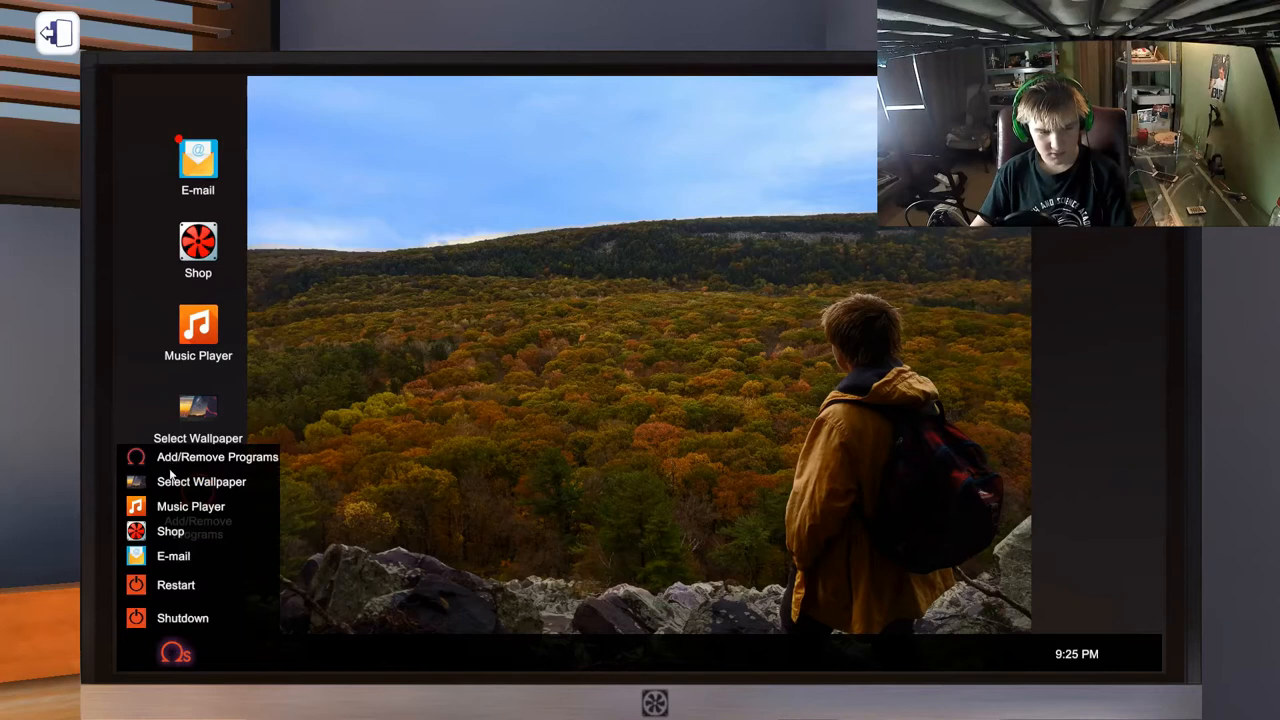
Browse the wallpaper gallery and close it without changing the wallpaper.
left_click(200, 480)
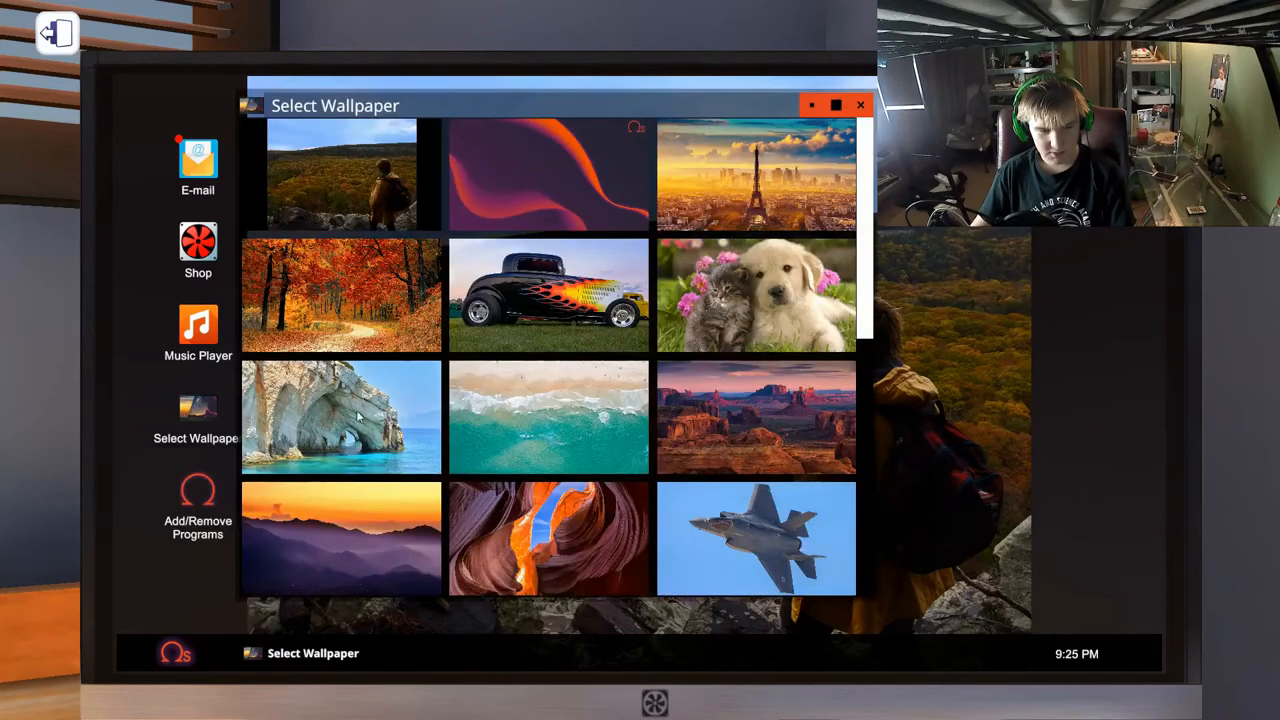
scroll("down", 3)
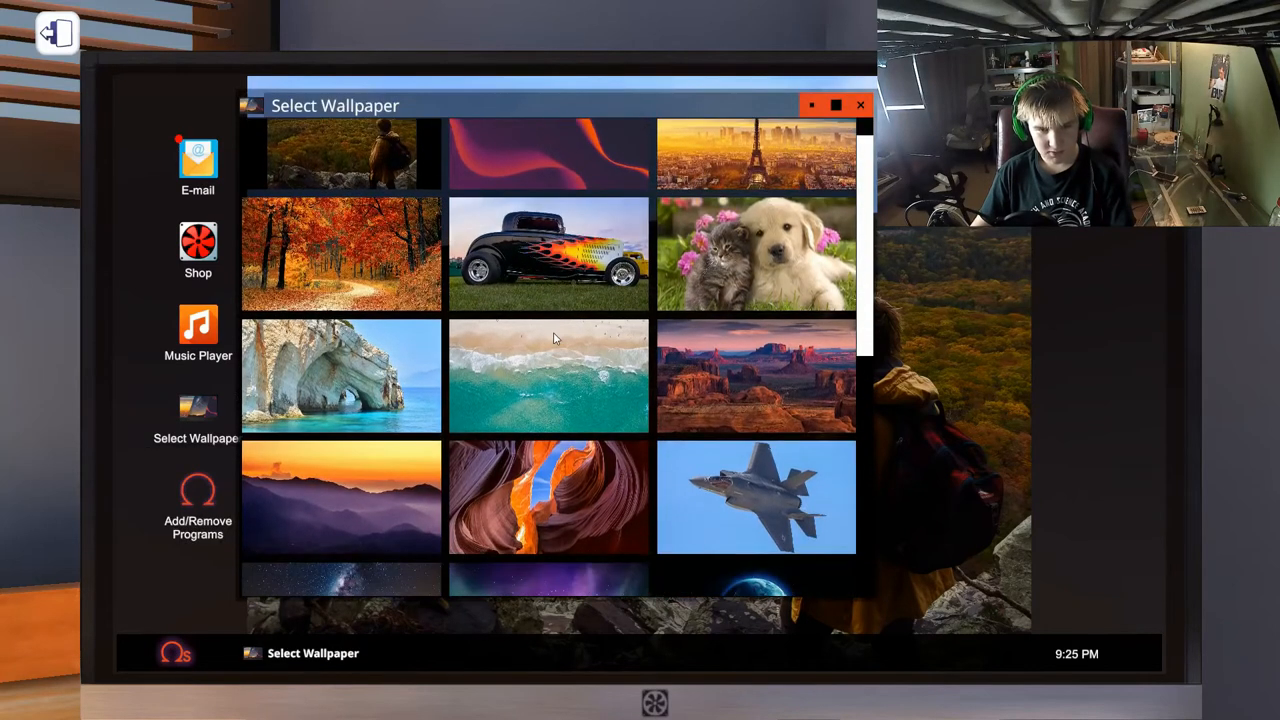
scroll("down", 3)
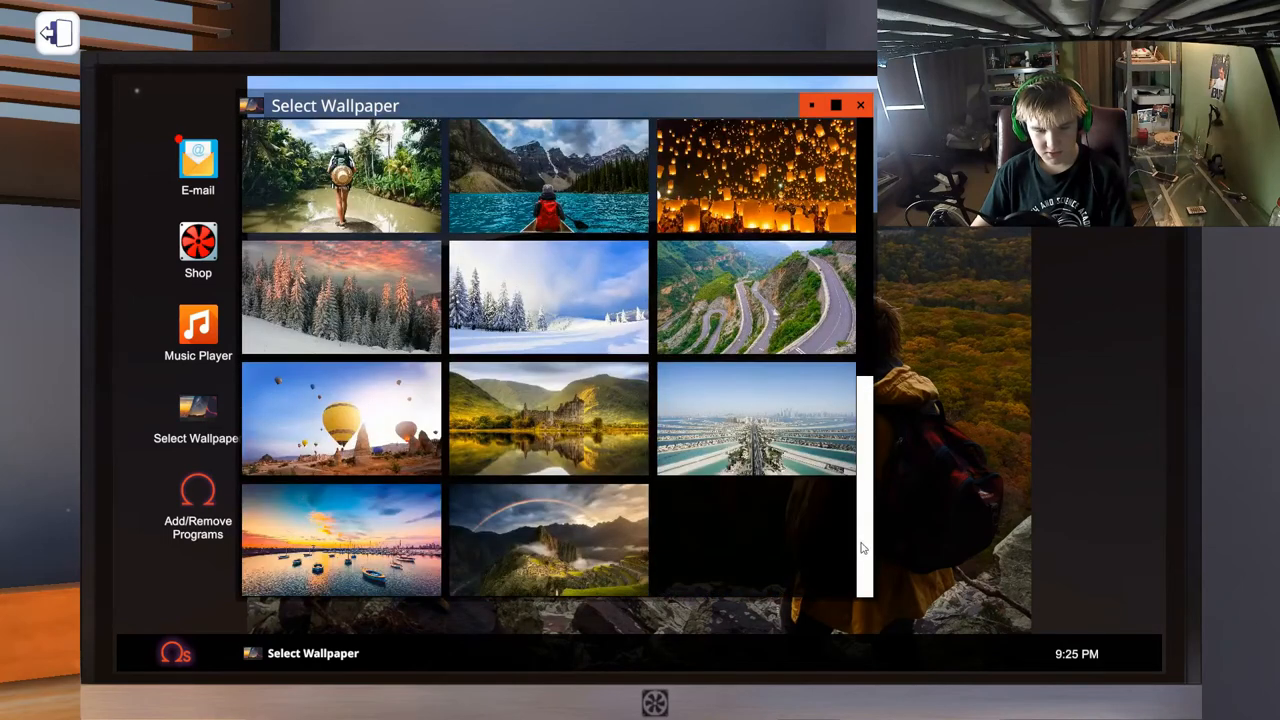
scroll("down", 3)
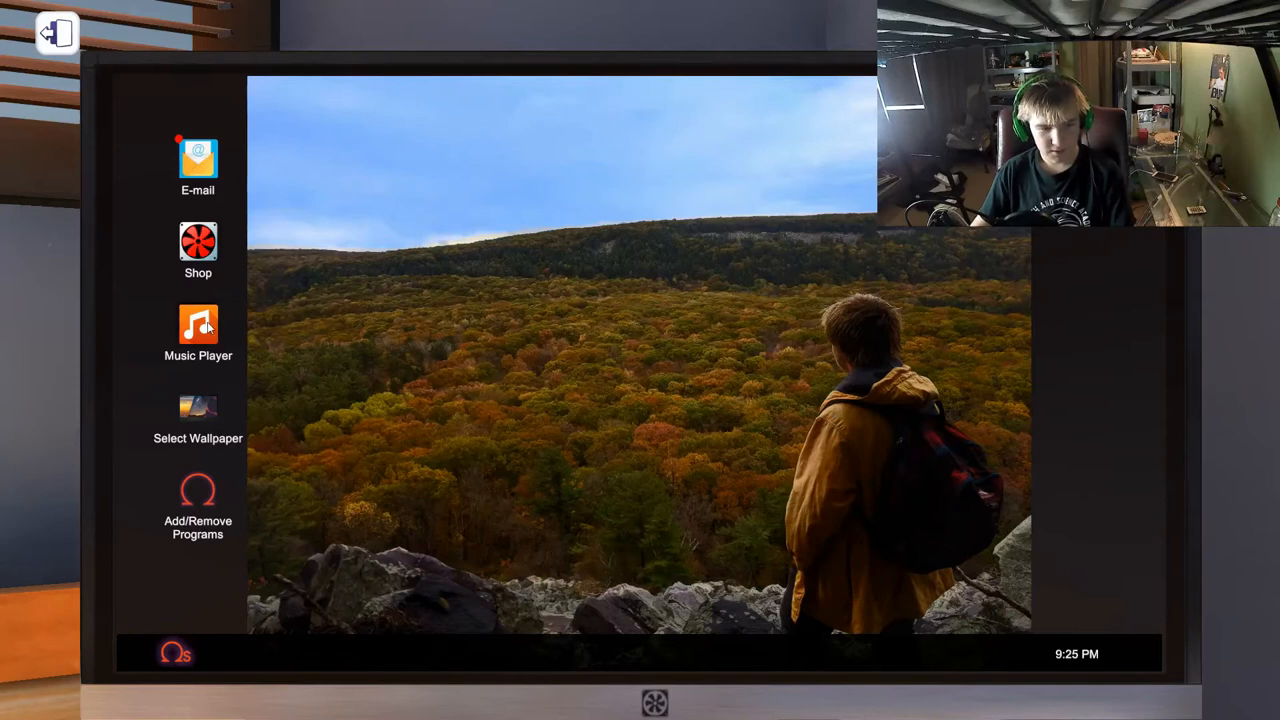
left_click(196, 250)
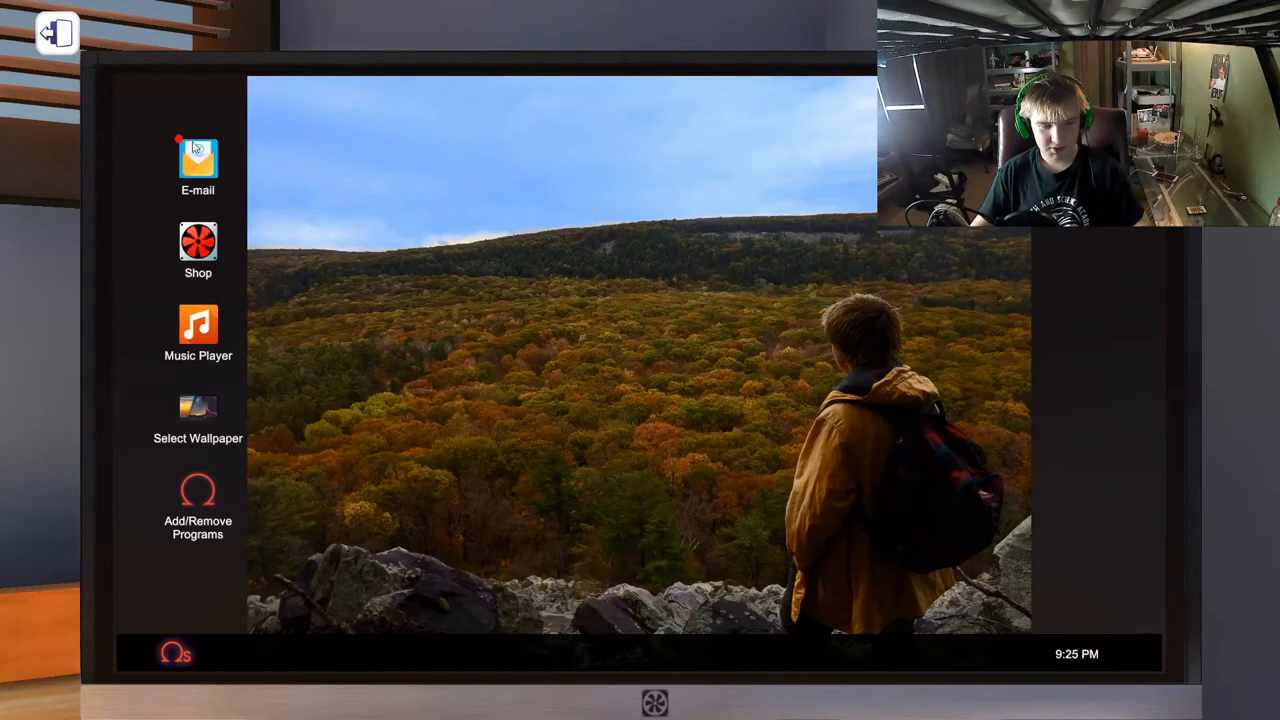
Read the Virus Scan job email and set the client's PC on the workbench.
left_click(196, 160)
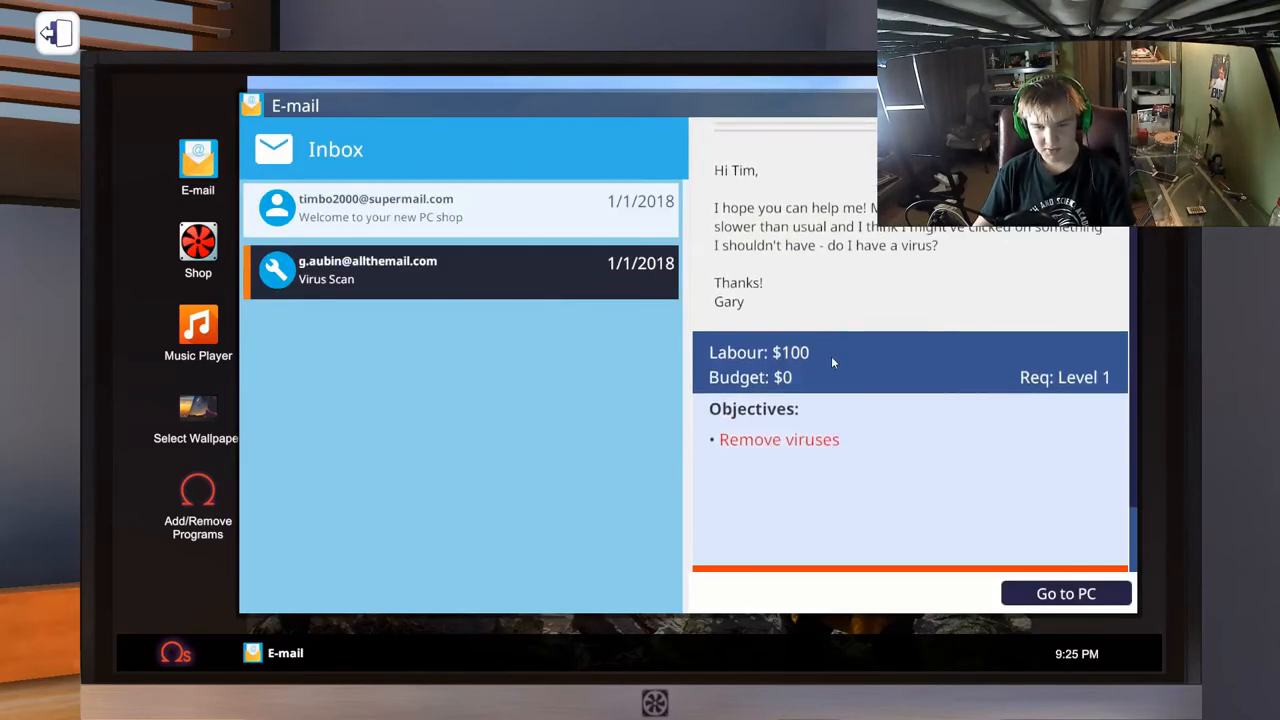
scroll("down", 3)
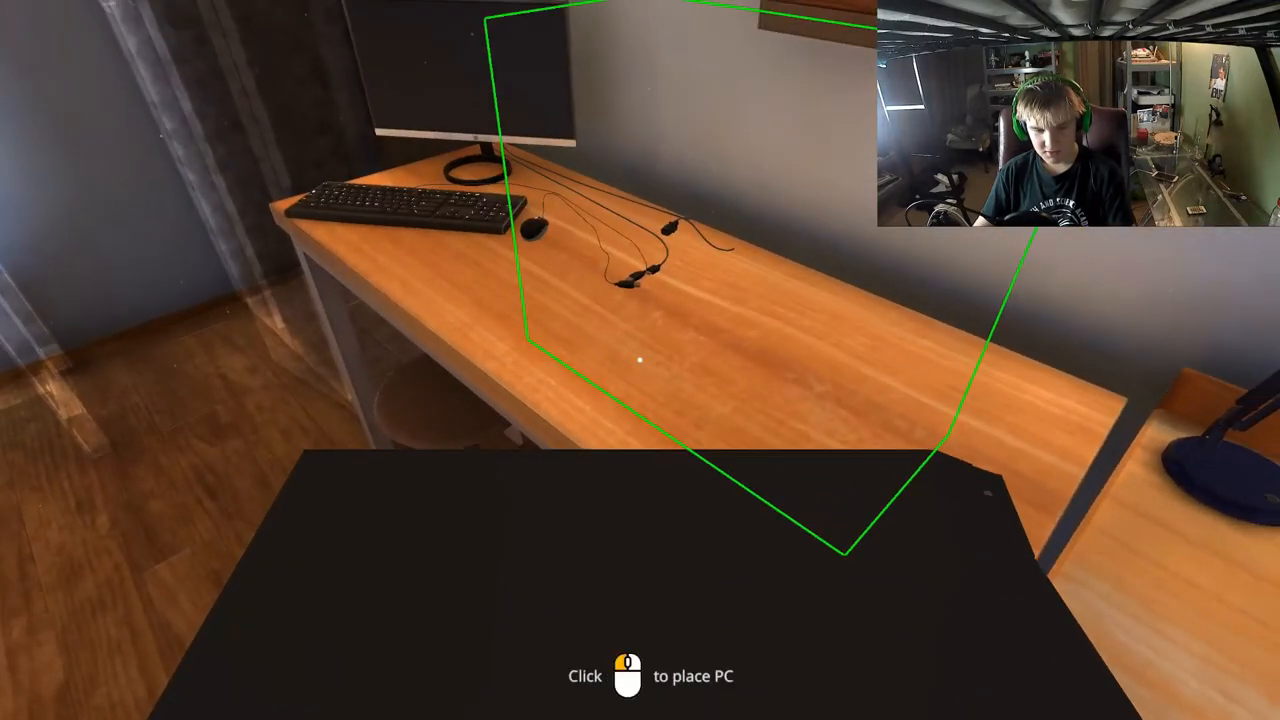
left_click(640, 360)
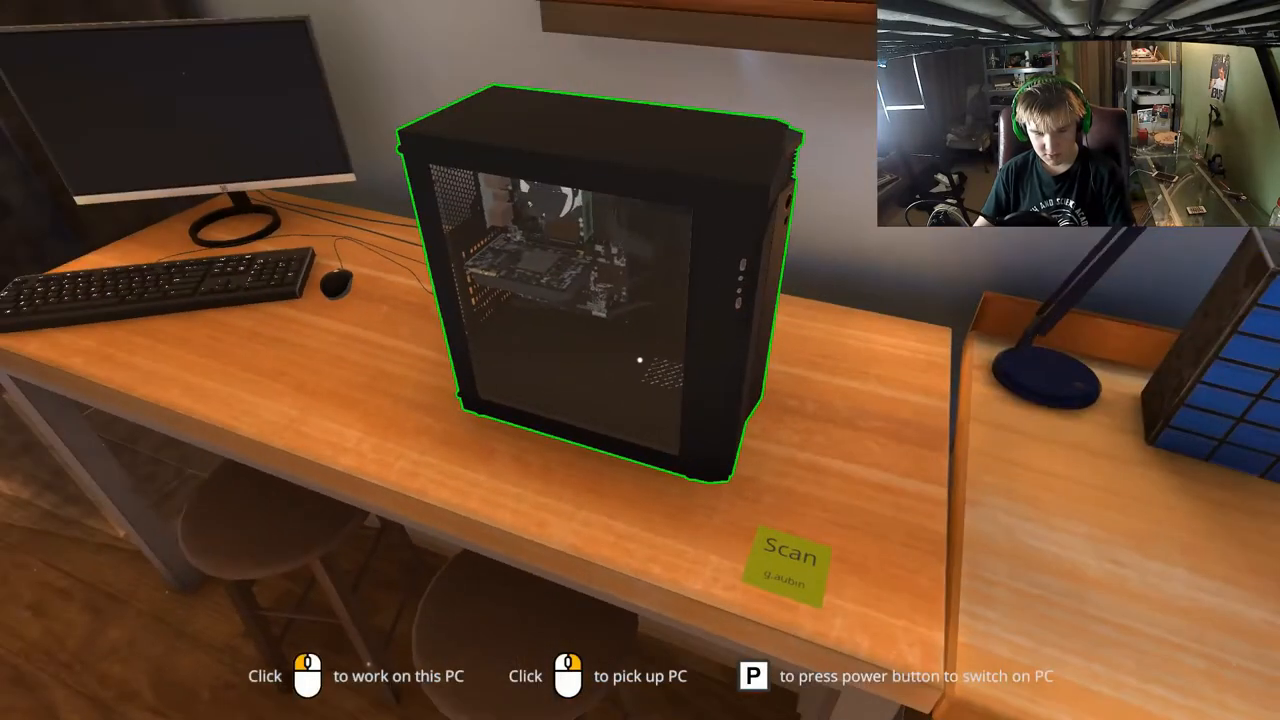
Resume the game, clean the 363 infected files found by Virus Scanner, and leave the client's computer.
key("Escape")
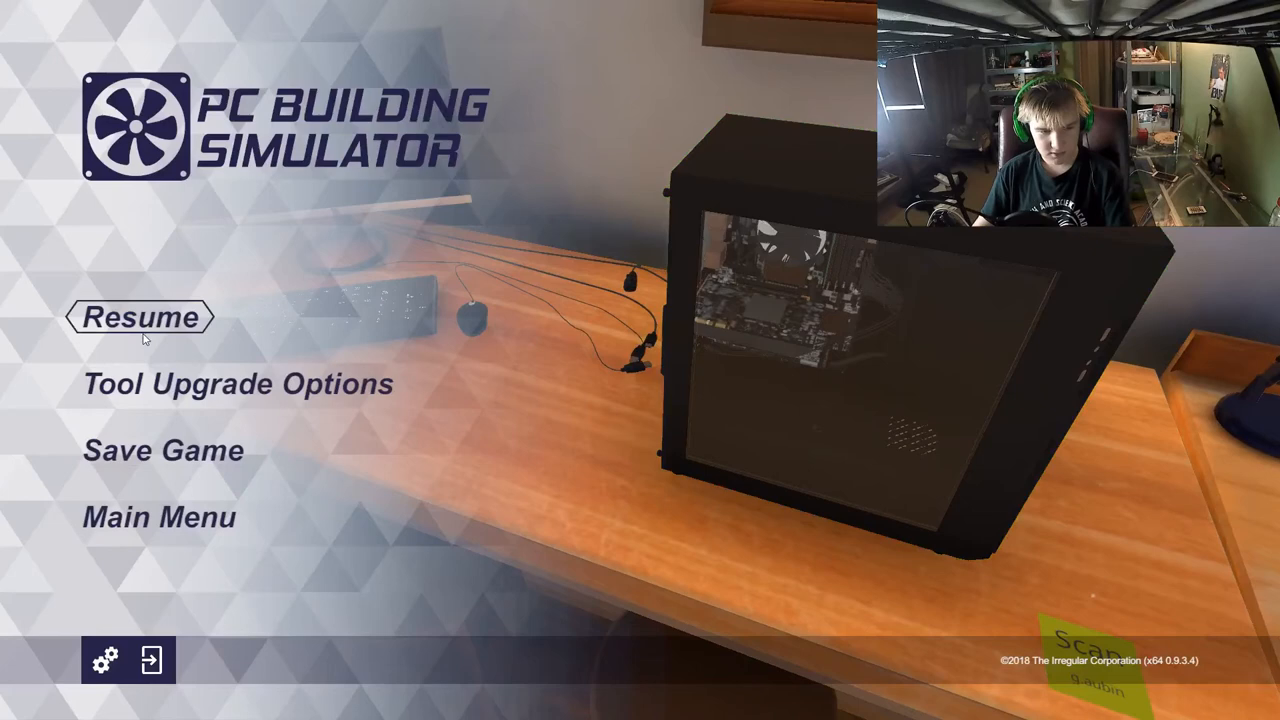
left_click(104, 660)
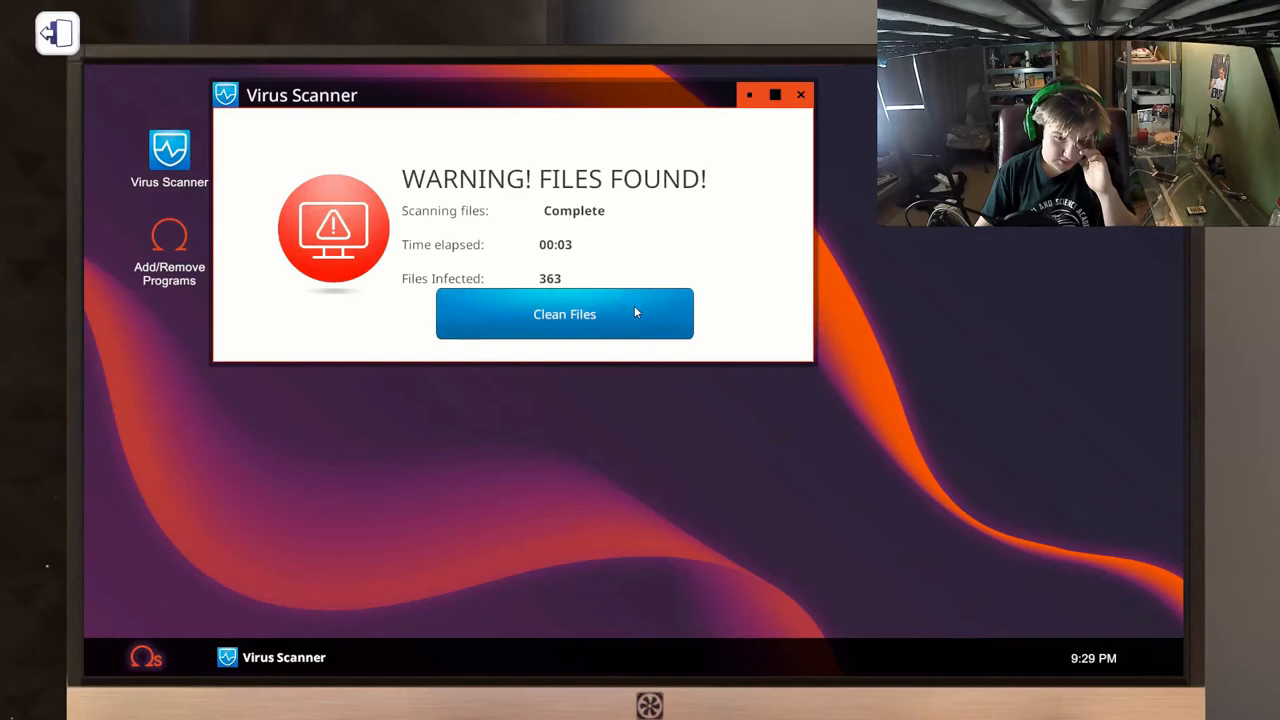
left_click(564, 312)
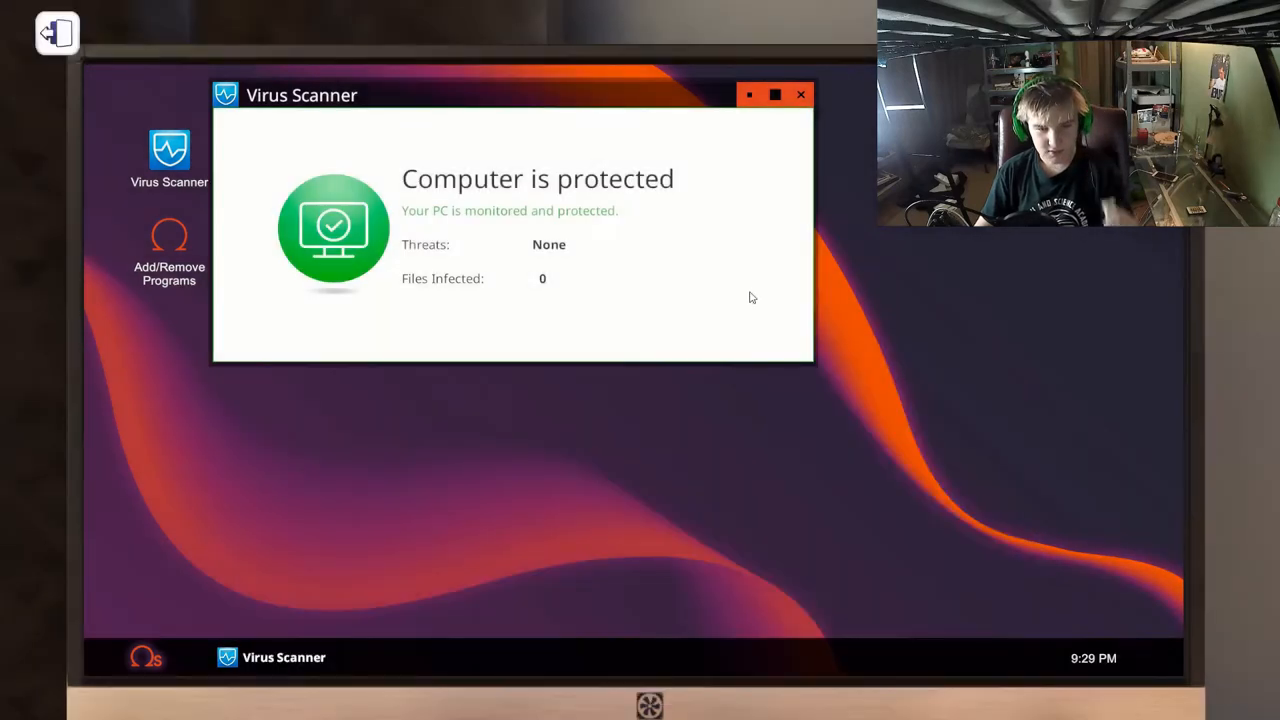
left_click(800, 94)
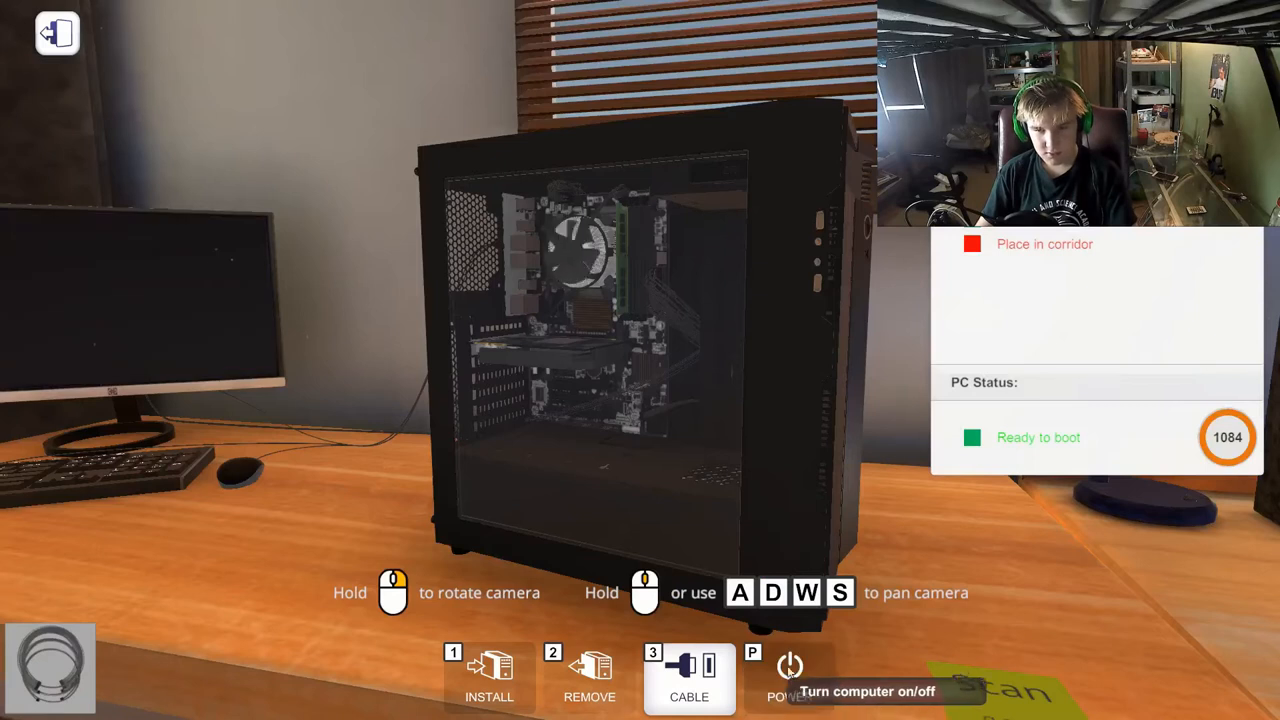
mouse_move(708, 340)
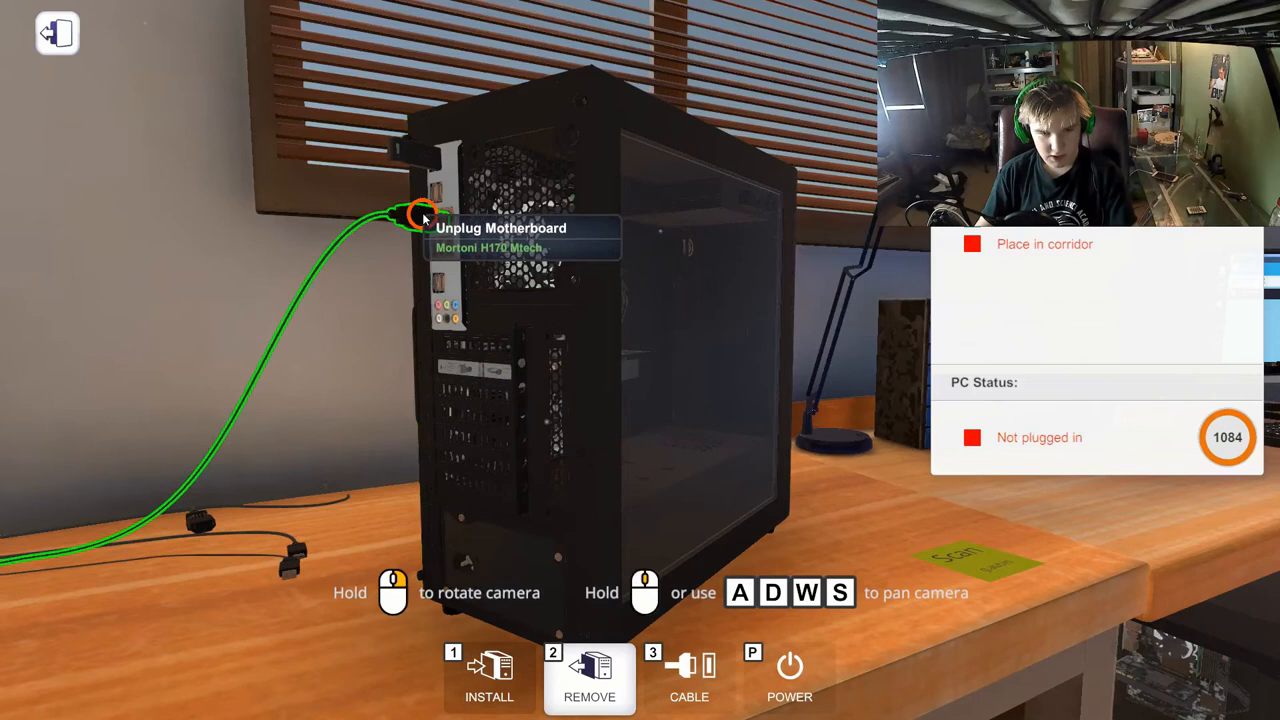
mouse_move(640, 364)
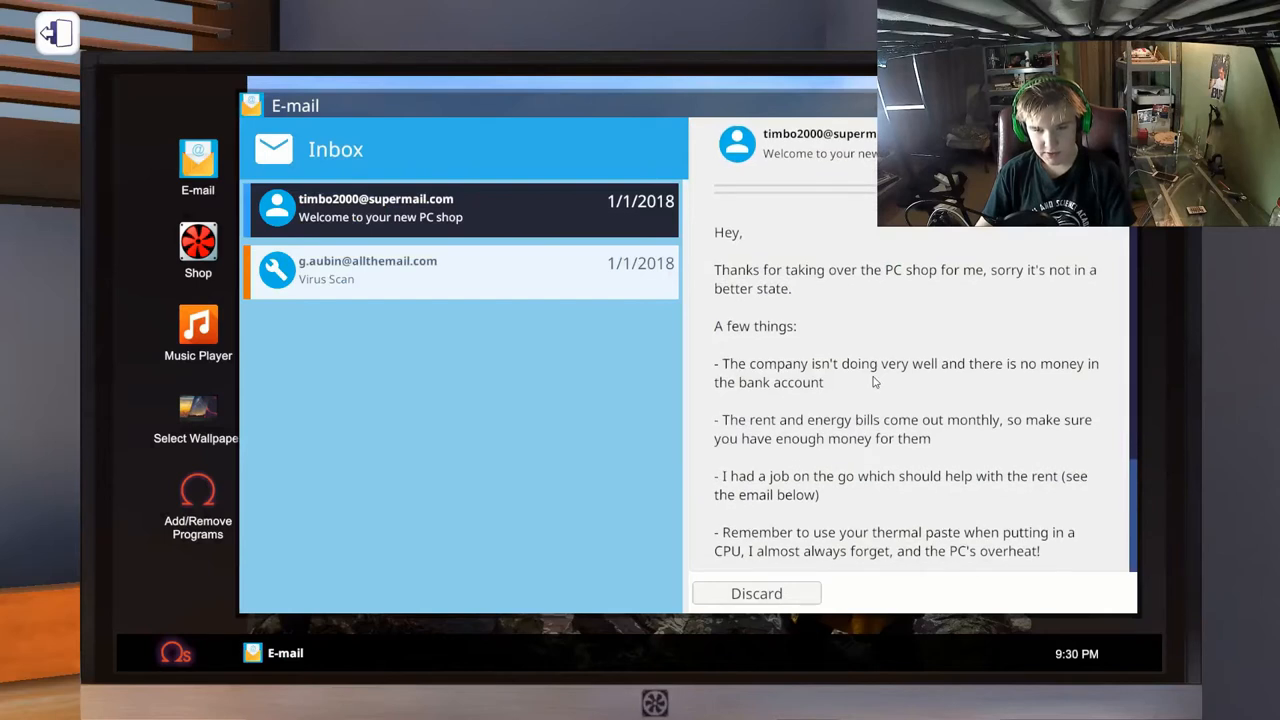
Read through Uncle Tim's welcome email, discard it, then discard the Virus Scan request.
scroll("down", 3)
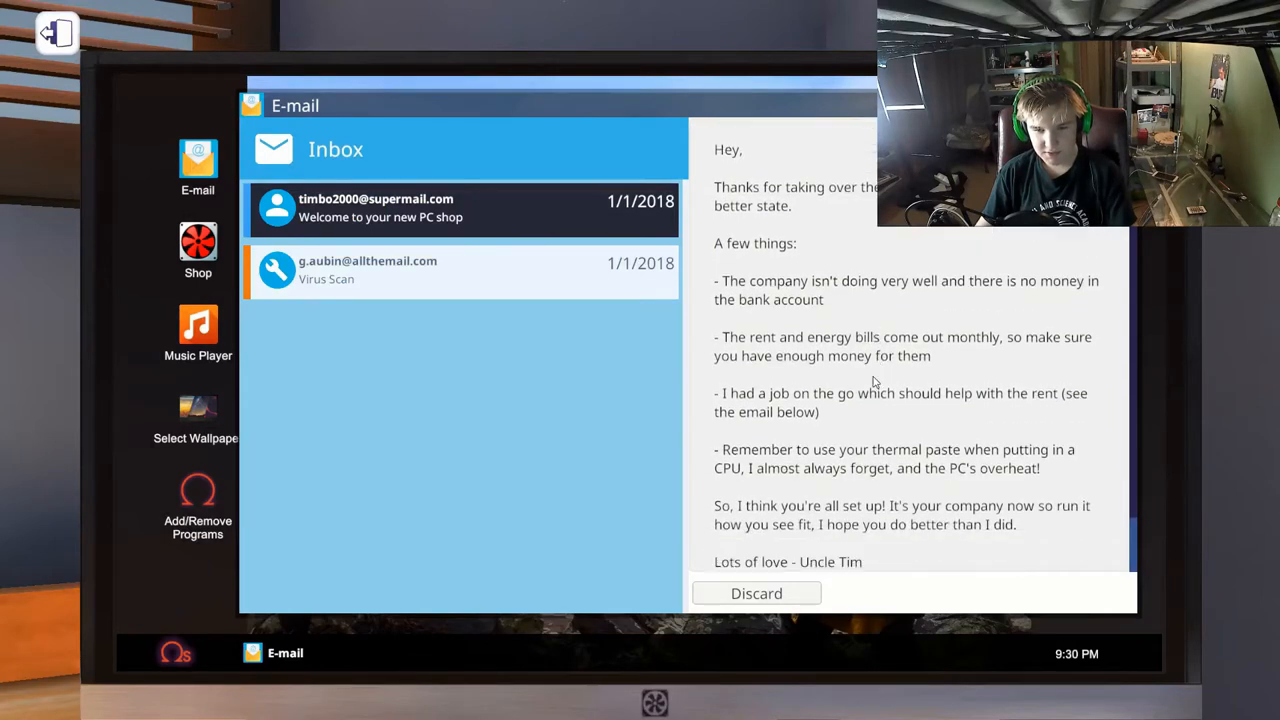
scroll("down", 3)
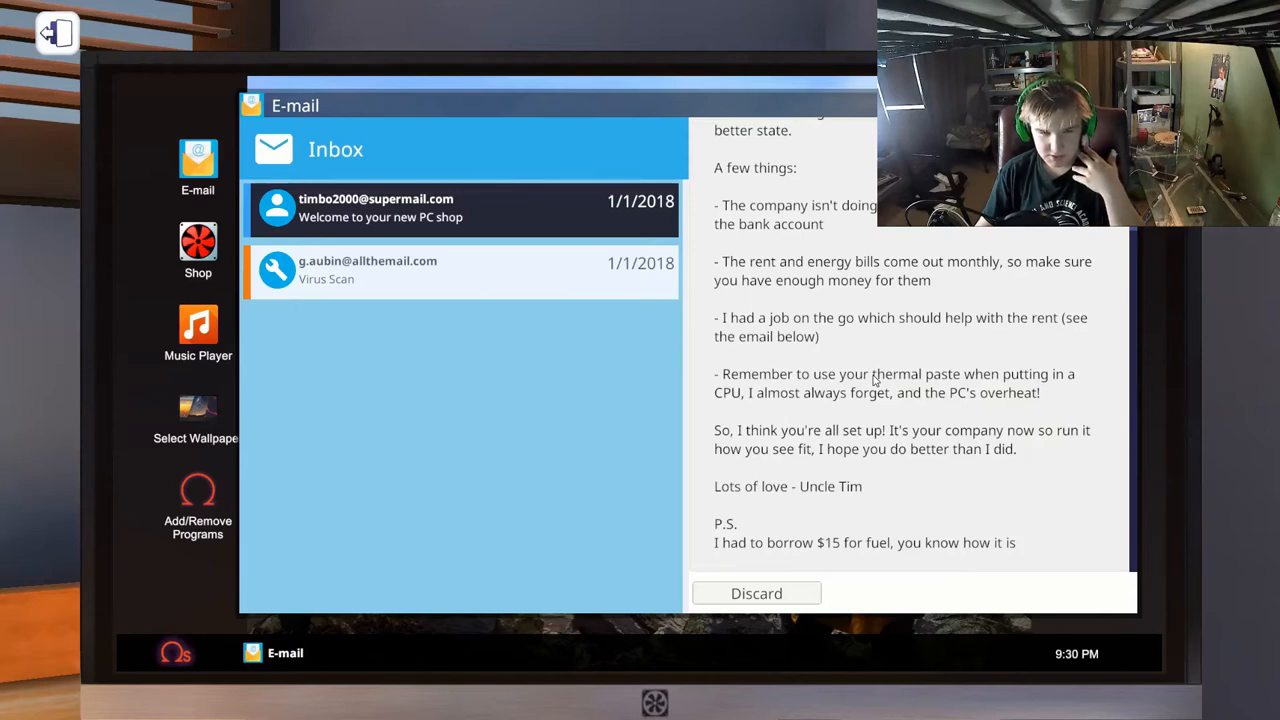
mouse_move(934, 442)
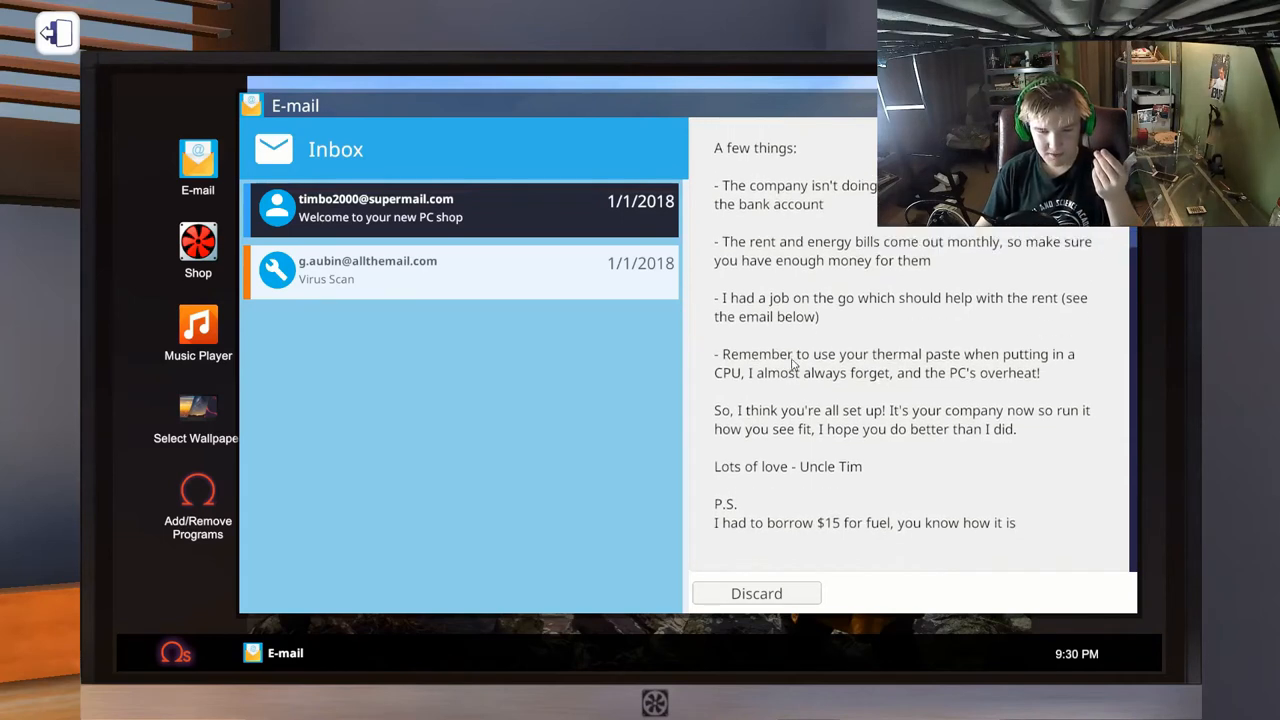
scroll("up", 3)
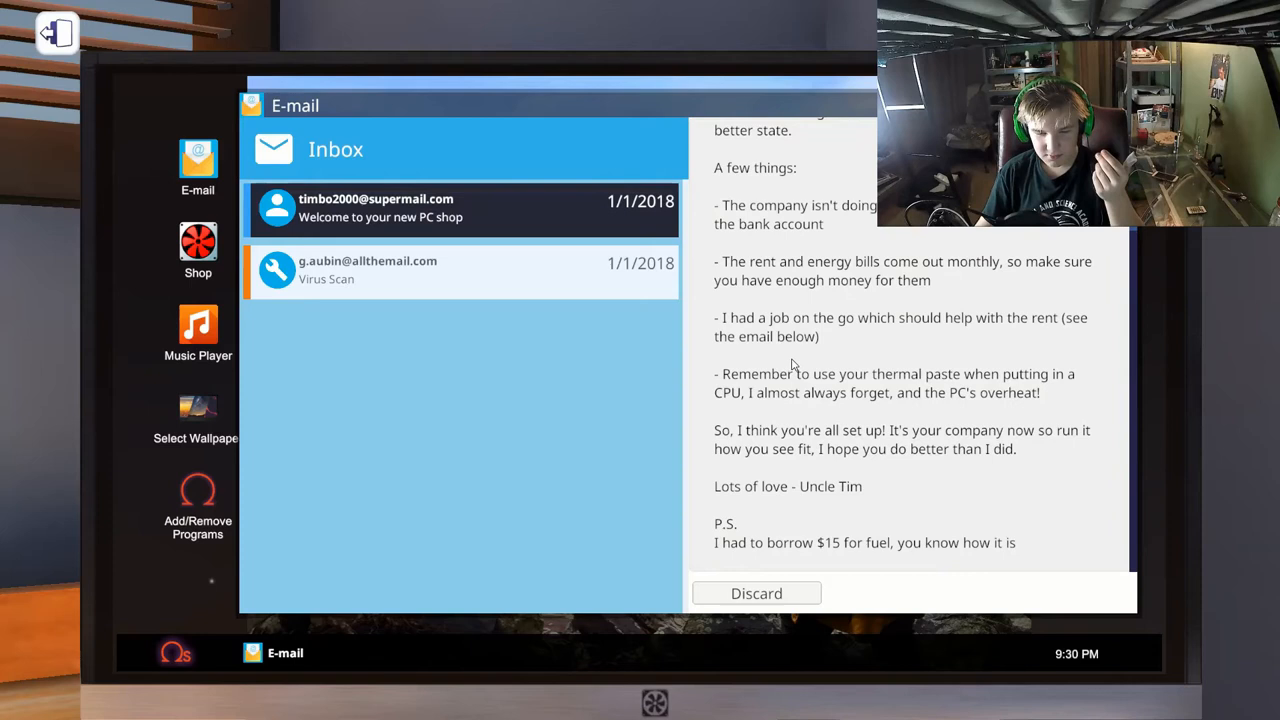
left_click(460, 270)
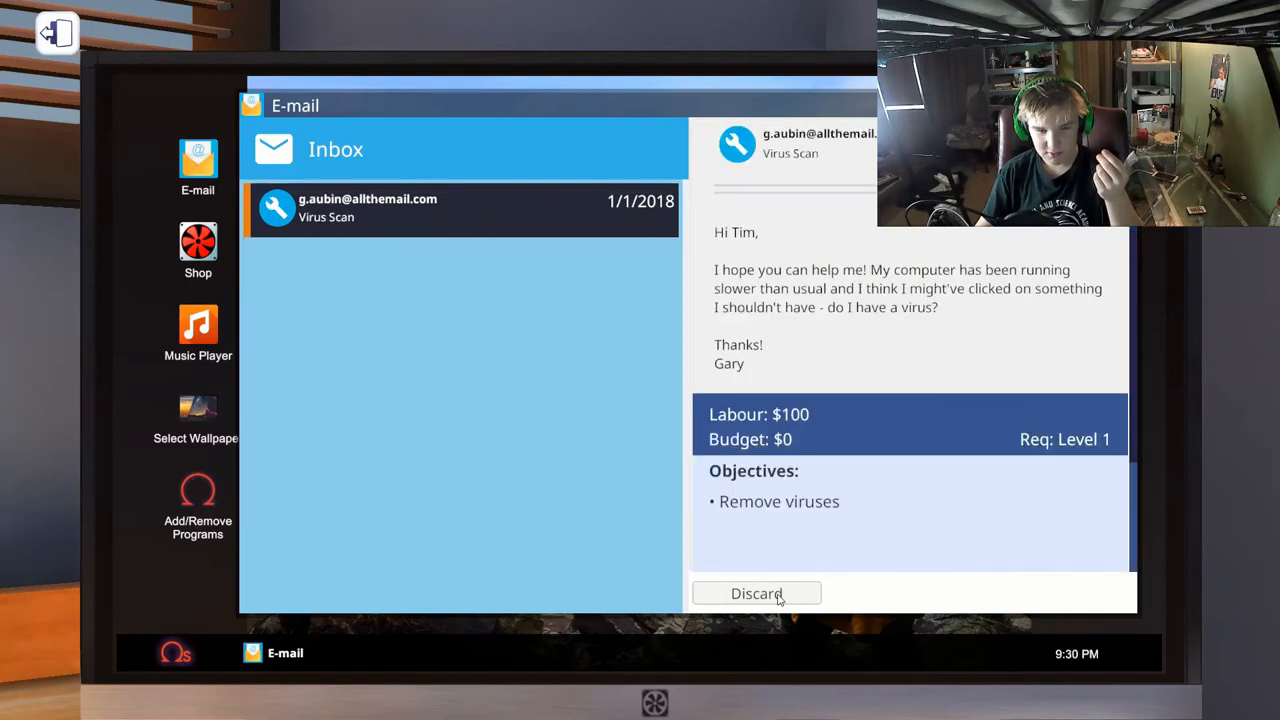
left_click(756, 592)
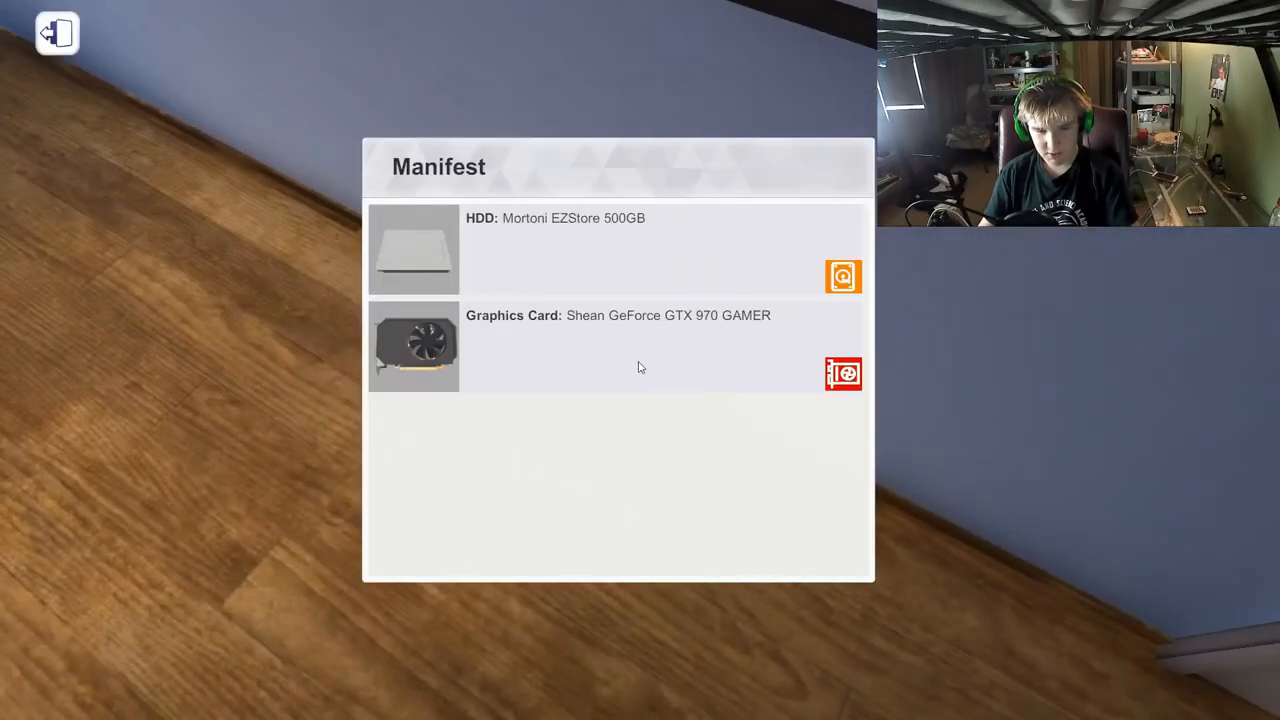
mouse_move(814, 456)
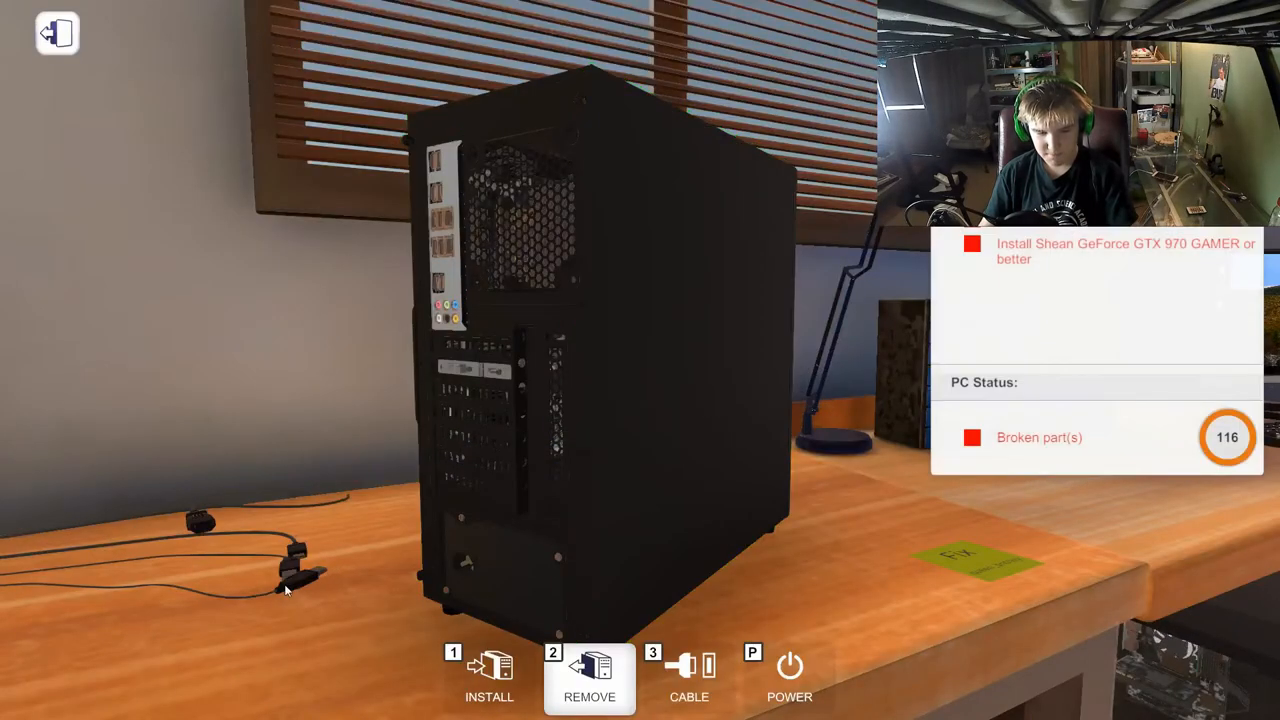
Unplug the client PC's cables and remove the PCI lock from the case.
left_click(688, 676)
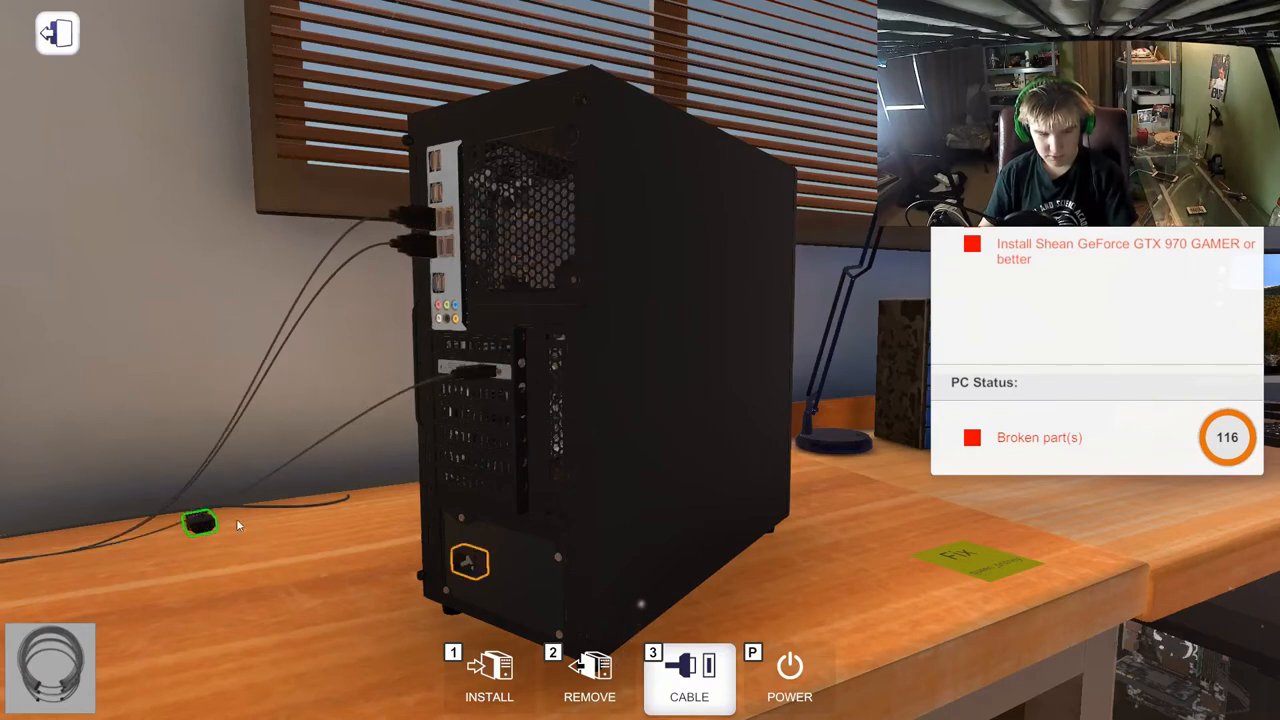
mouse_move(588, 670)
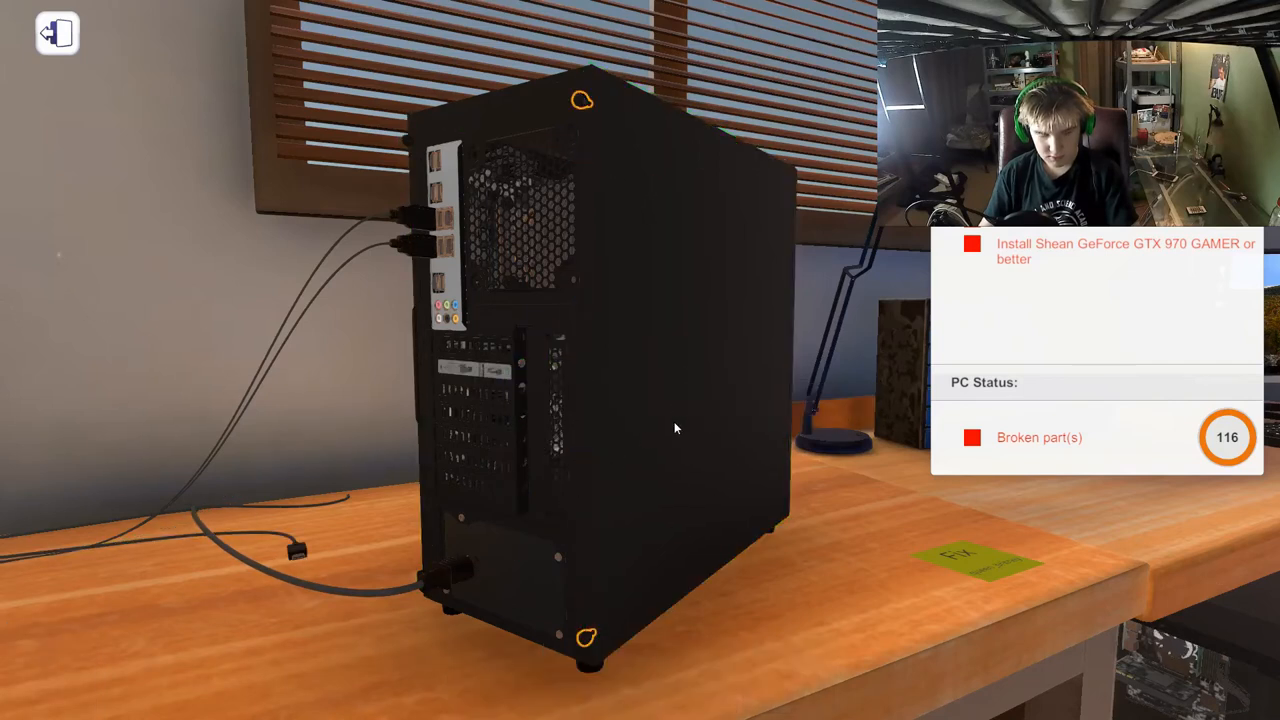
mouse_move(584, 100)
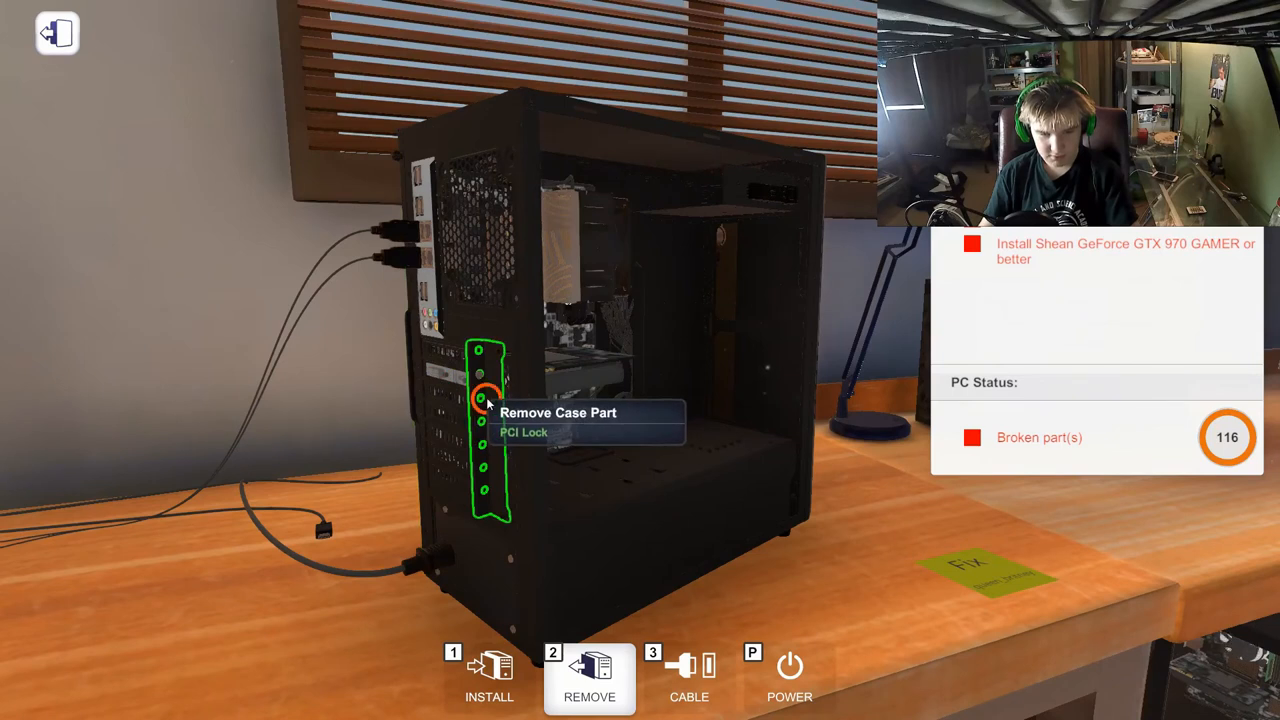
left_click(484, 398)
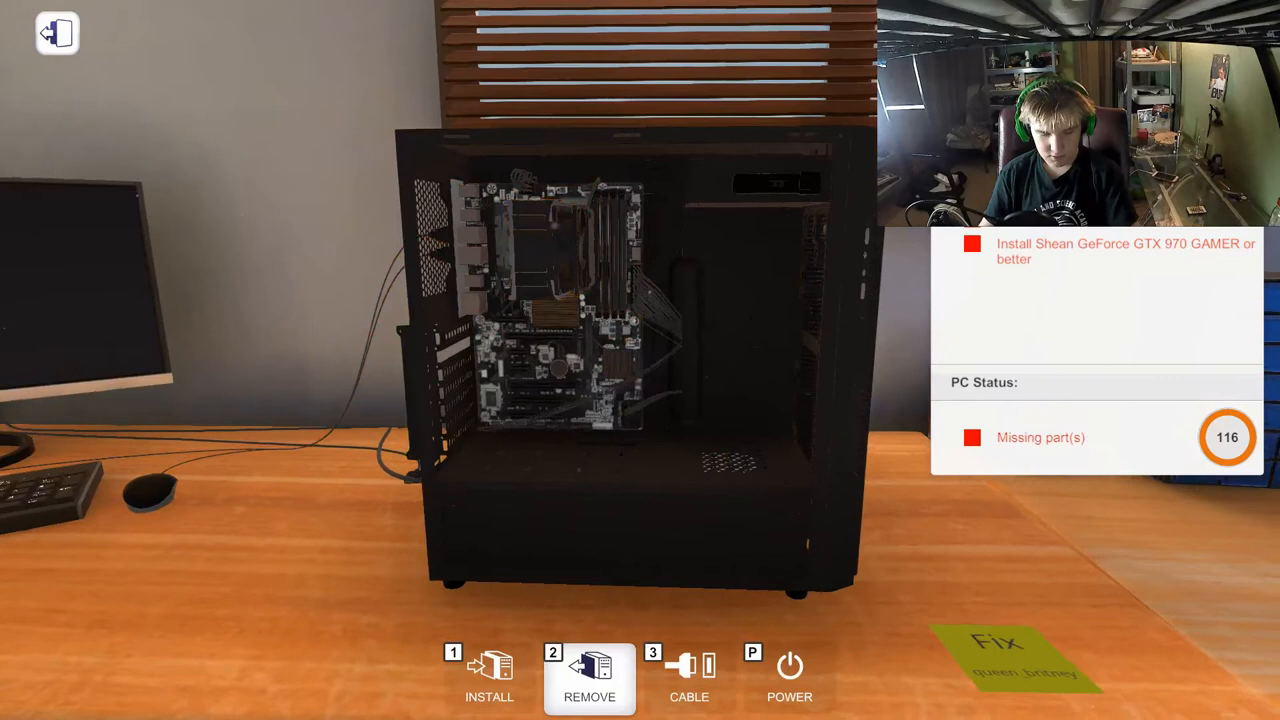
mouse_move(580, 400)
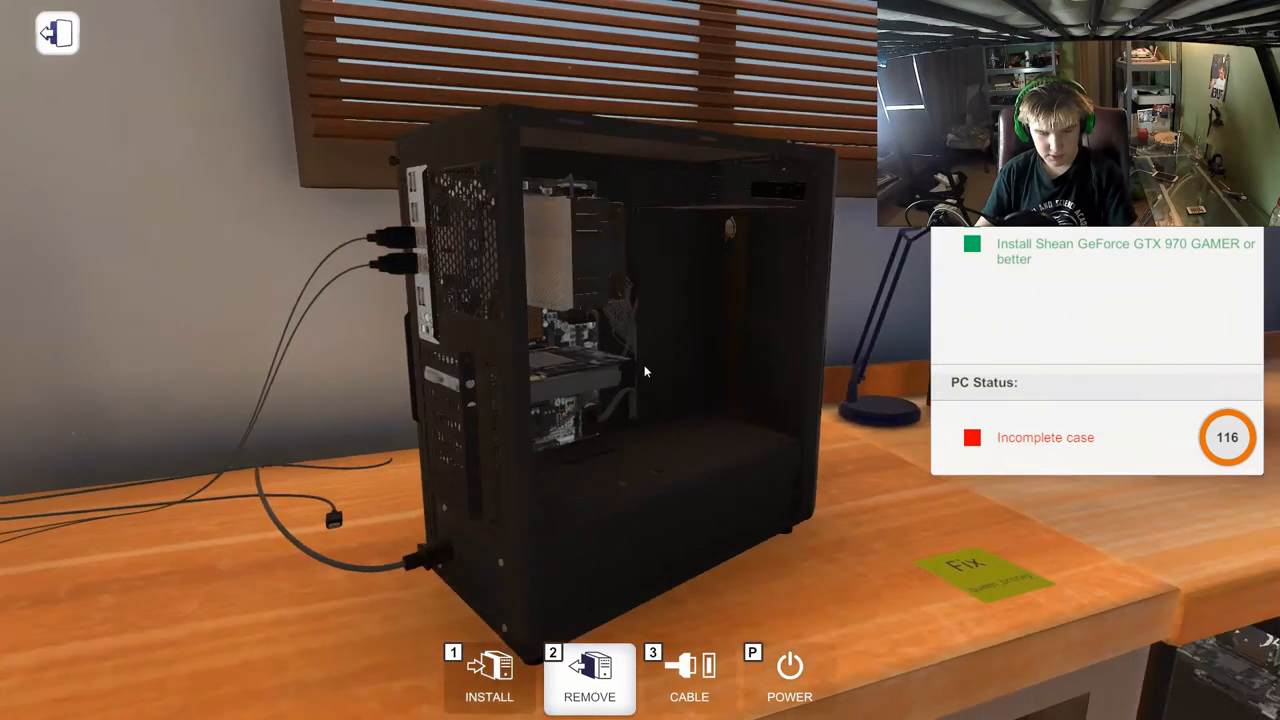
mouse_move(620, 580)
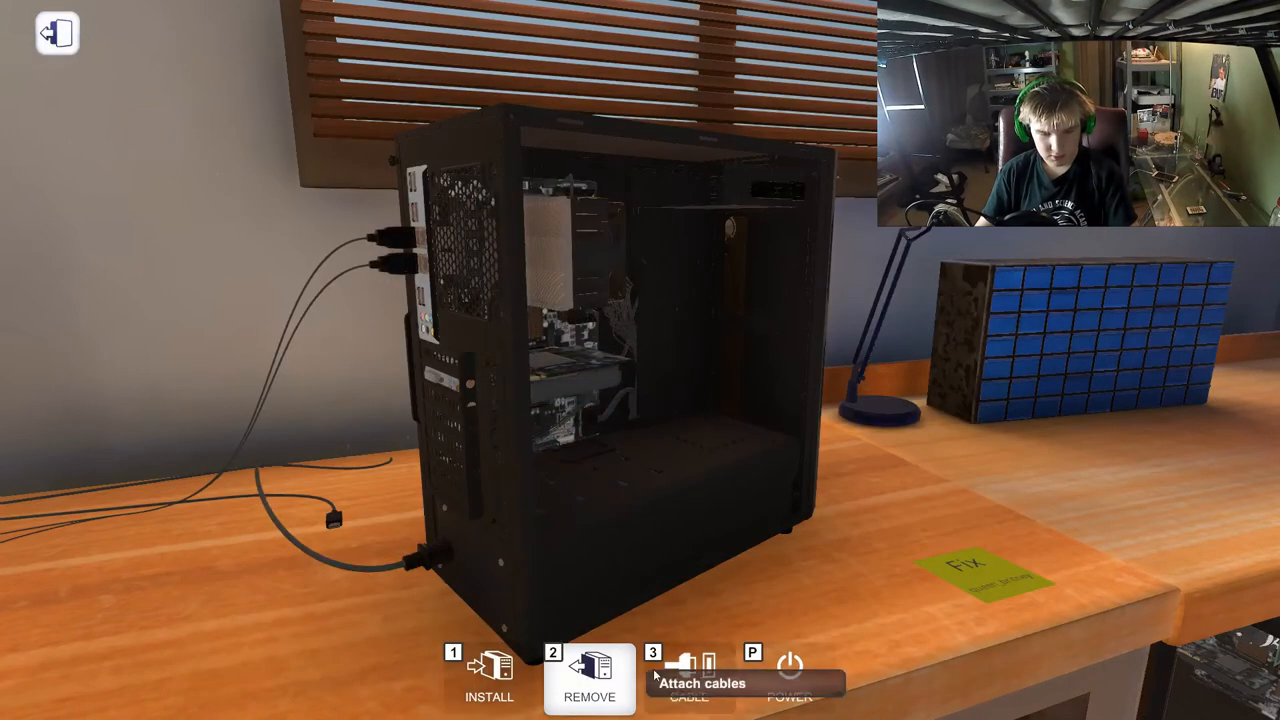
Reconnect the PC's cables after fitting the GTX 970.
left_click(688, 670)
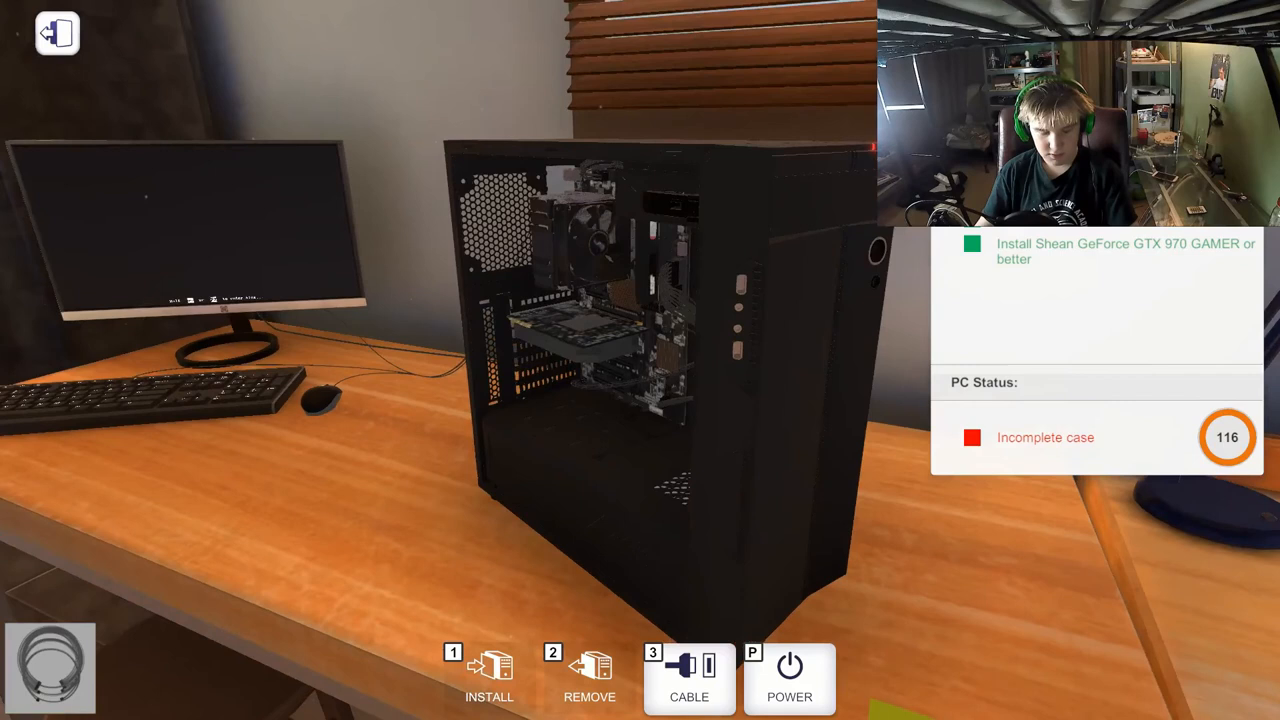
left_click(788, 676)
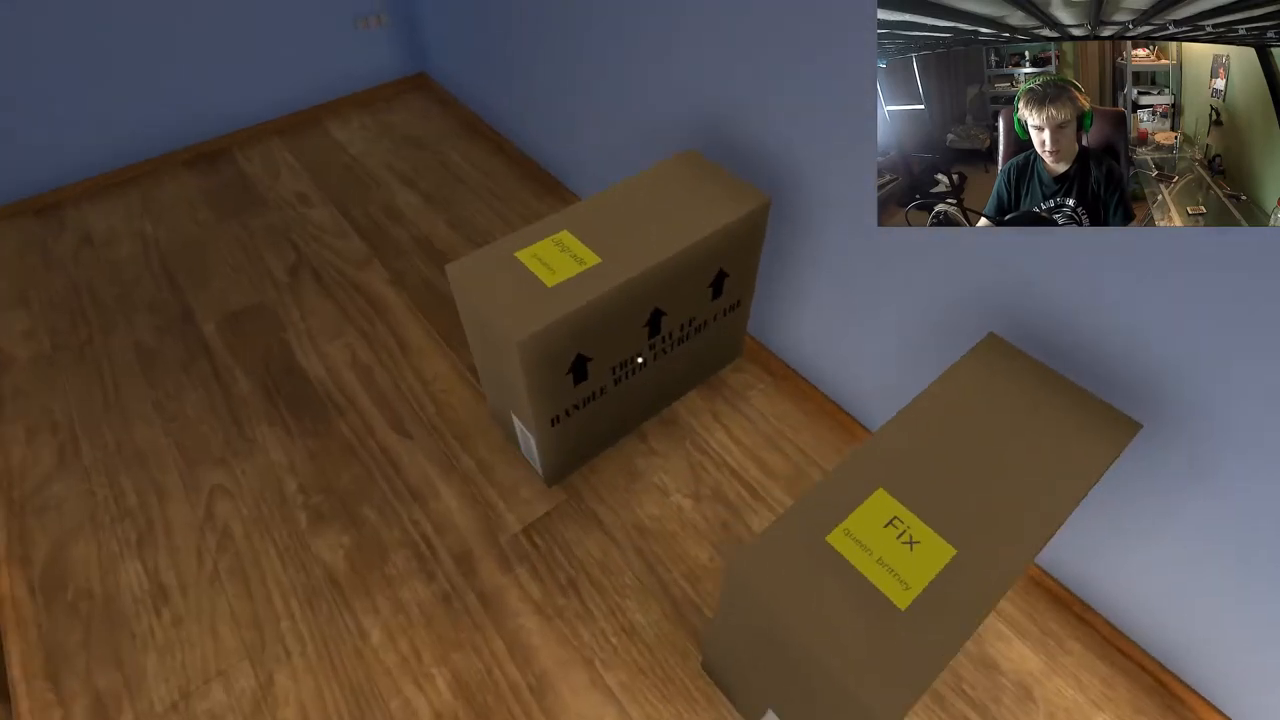
mouse_move(640, 360)
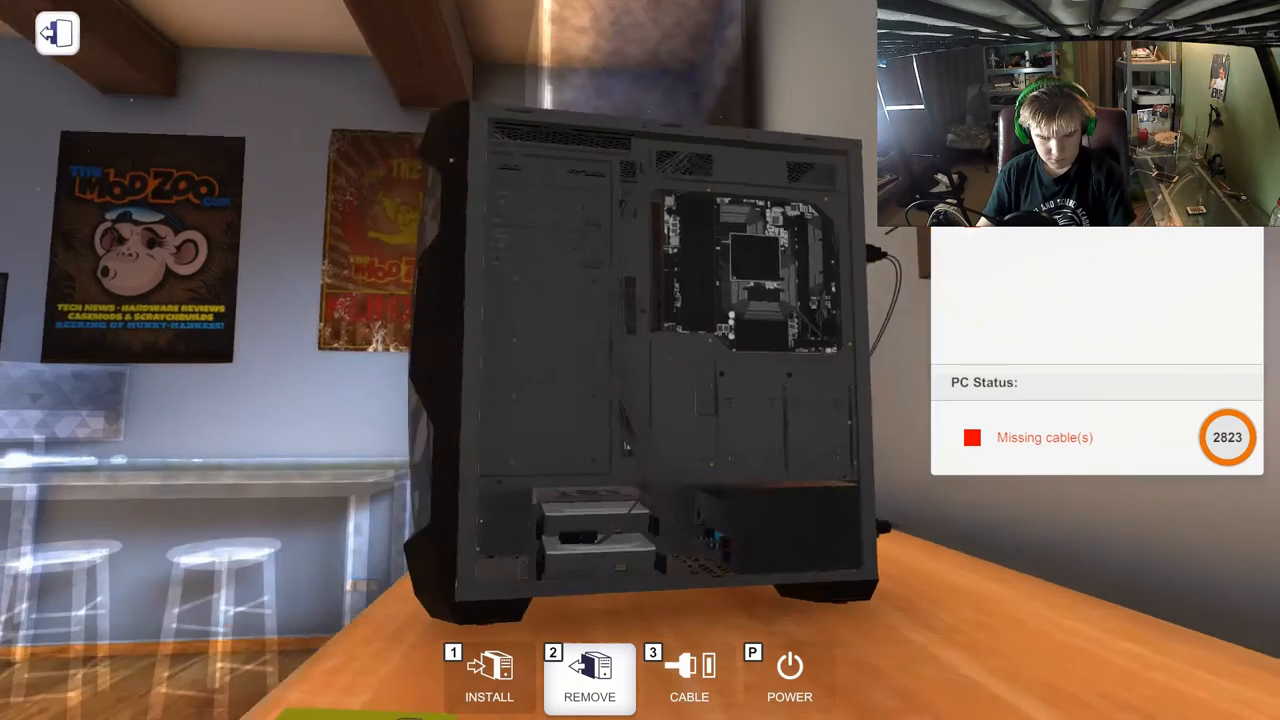
Connect the missing cables and switch to Install mode to close up the grey PC's case.
left_click(688, 676)
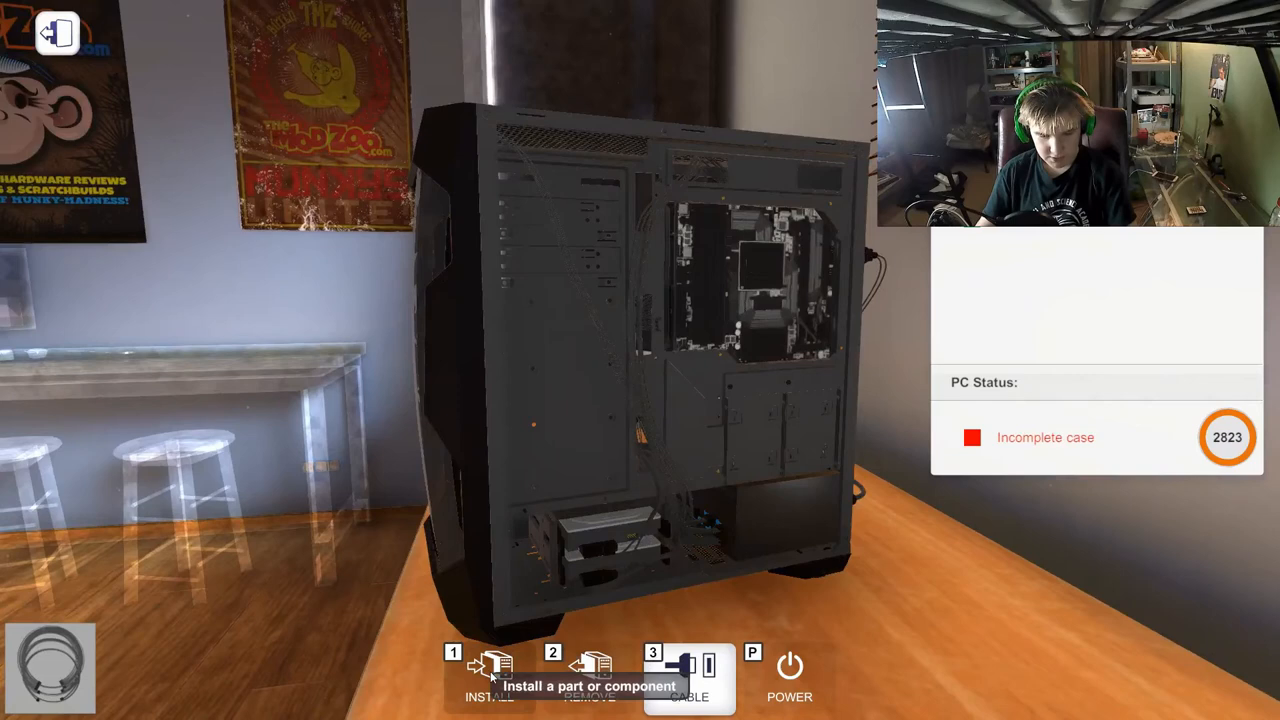
left_click(488, 676)
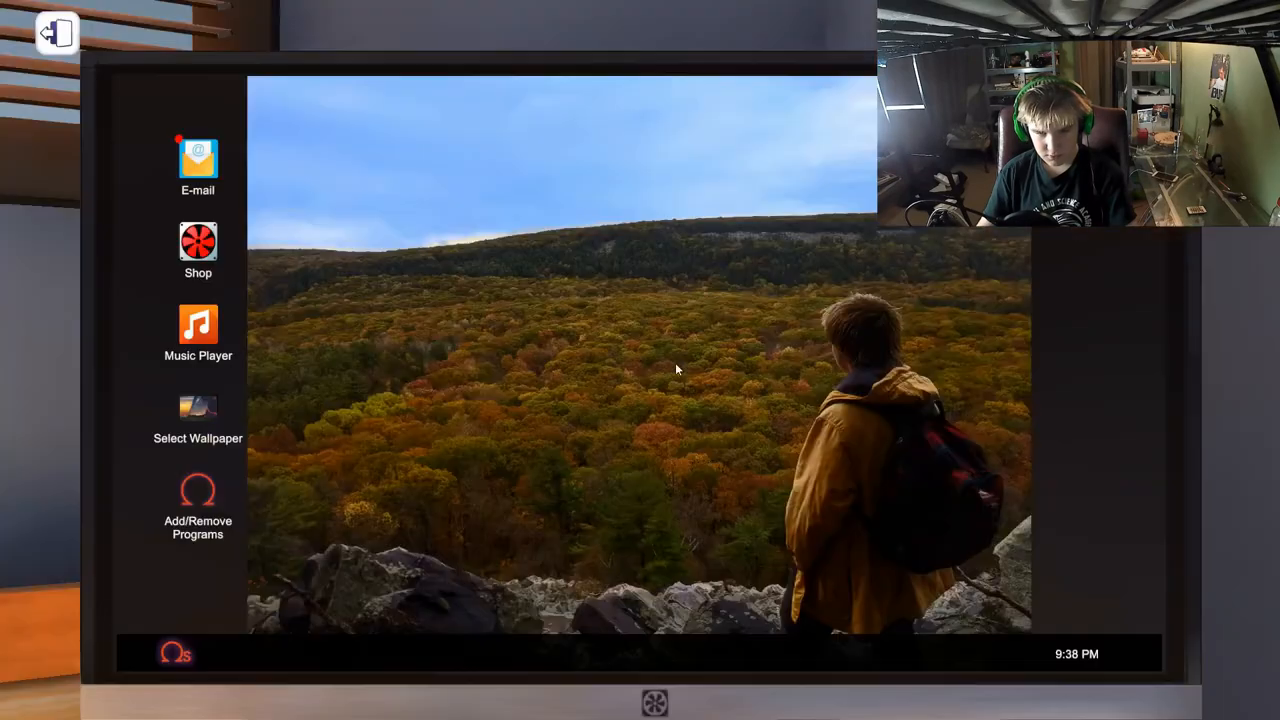
Collect payment for the 'More space on my computer' job and confirm its $330 invoice.
left_click(196, 160)
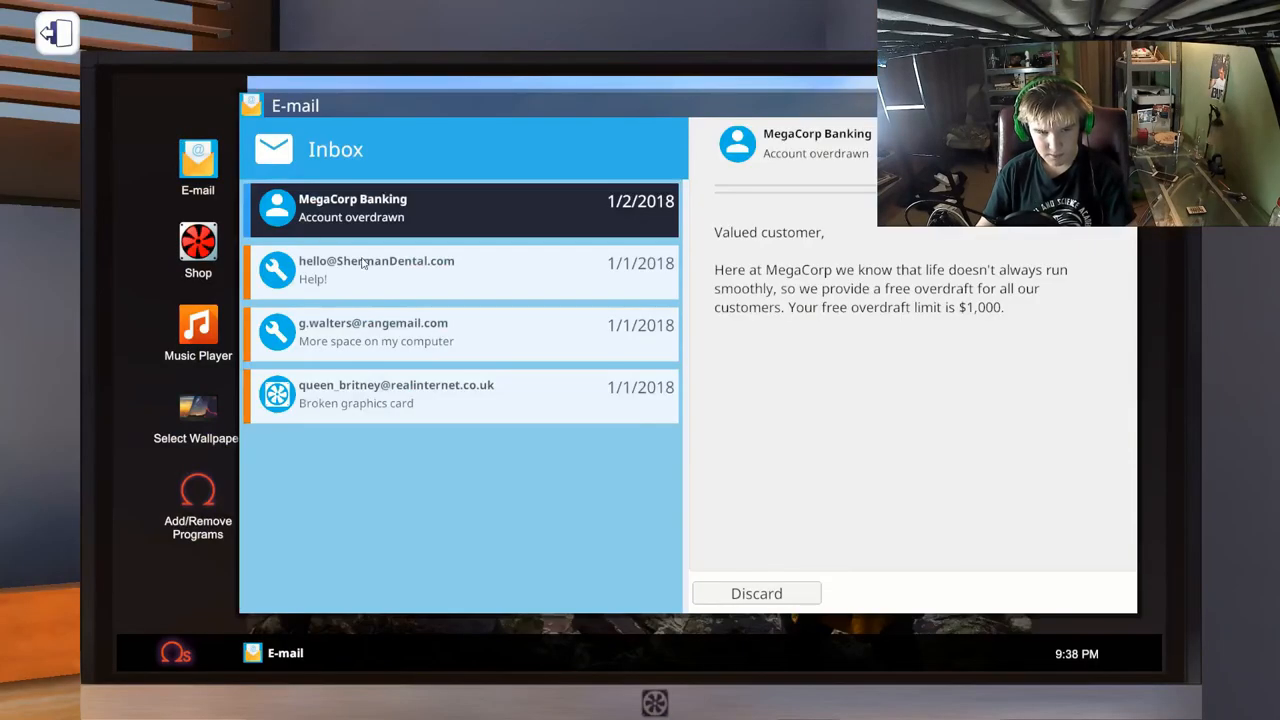
left_click(460, 332)
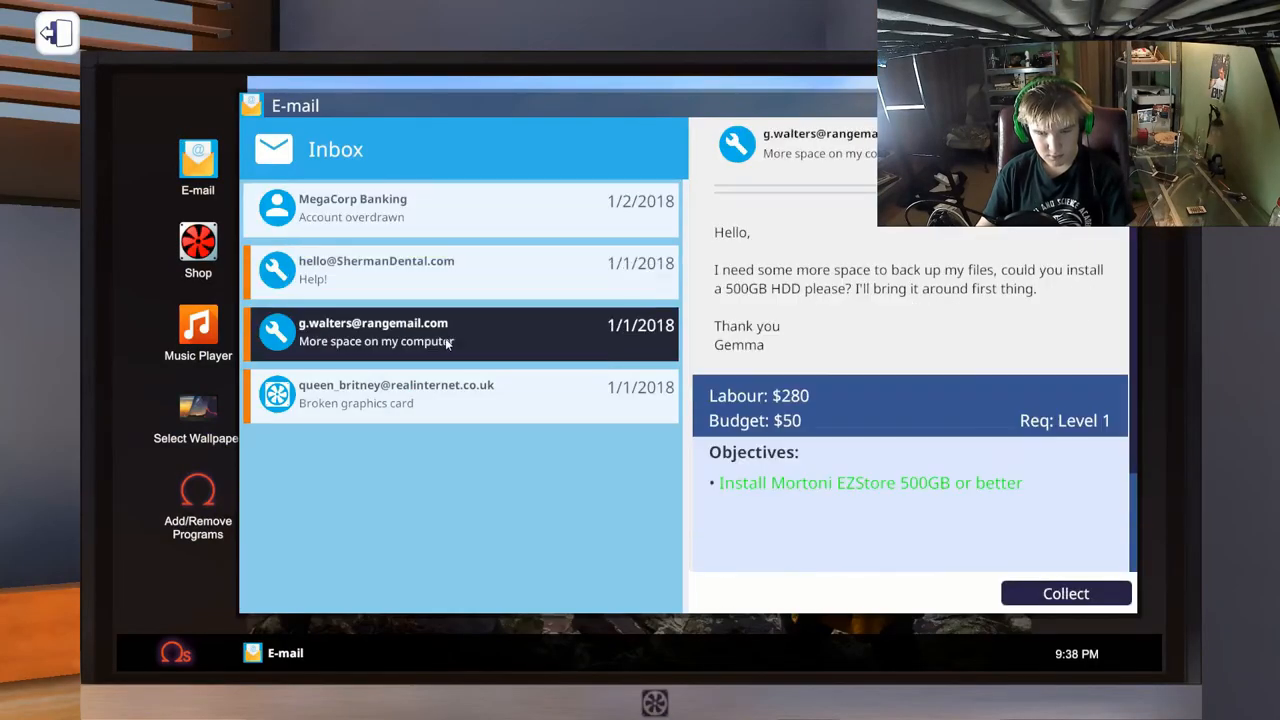
left_click(1064, 592)
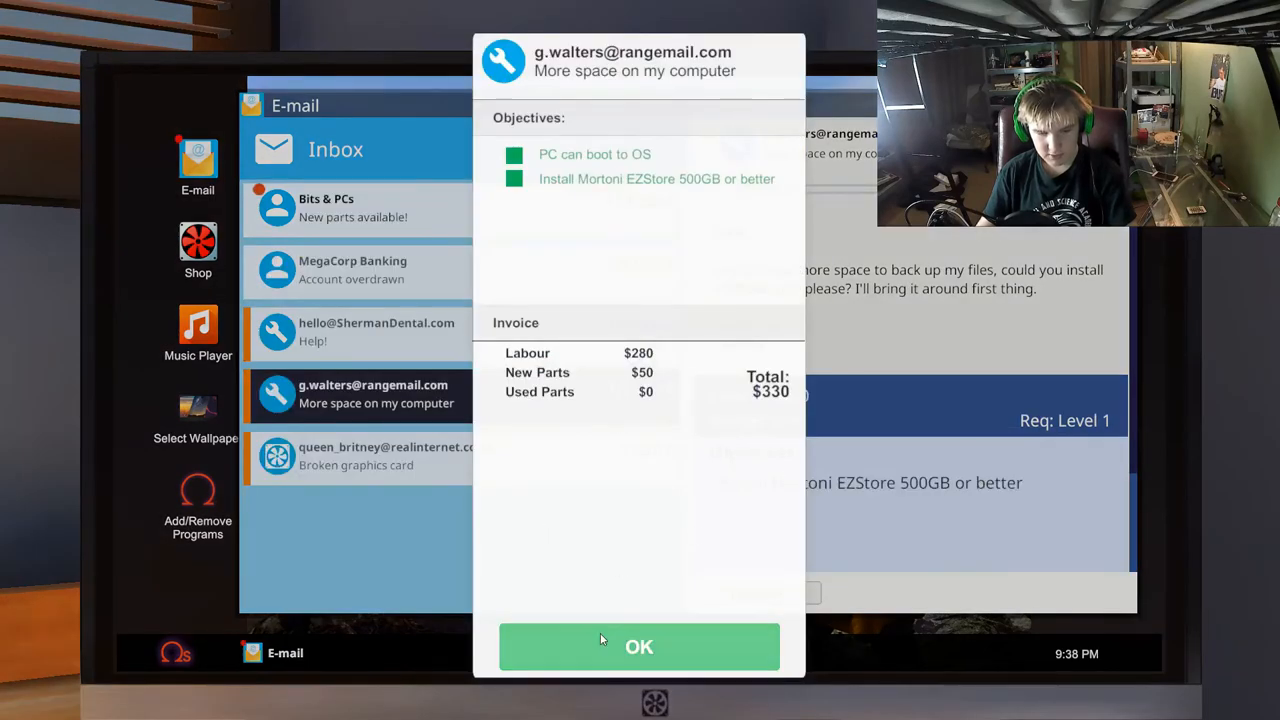
left_click(640, 646)
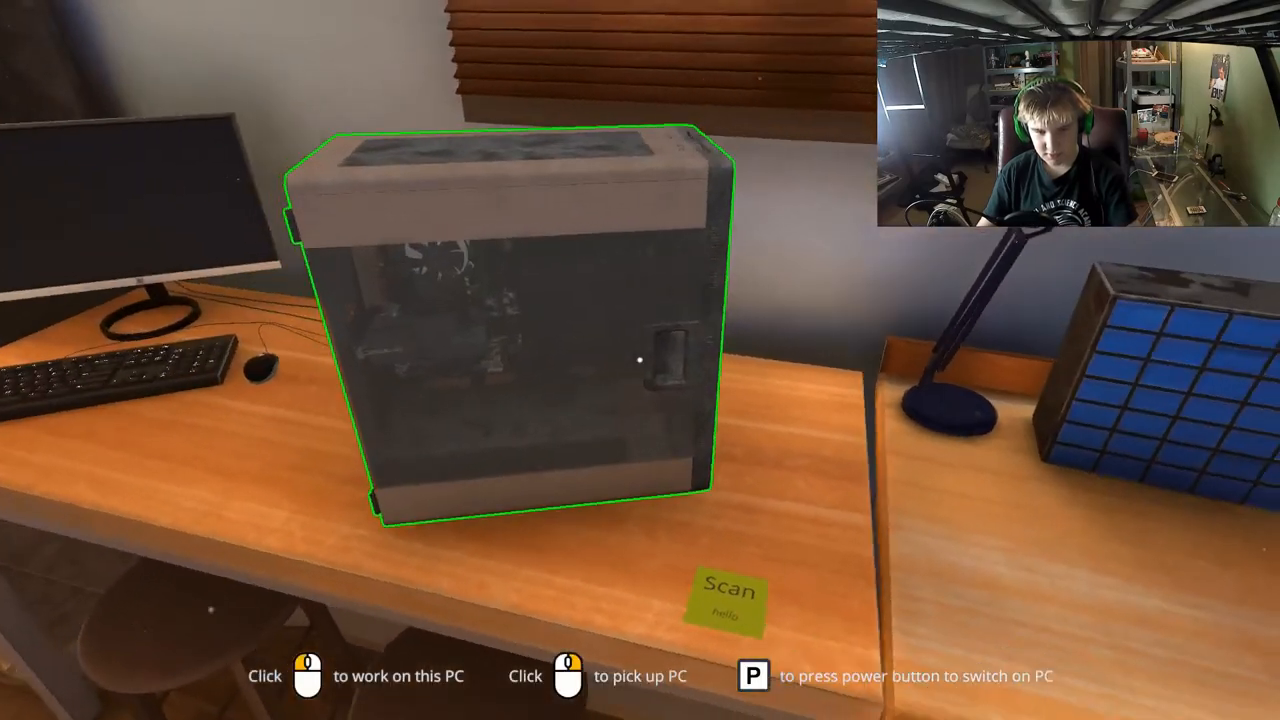
Open the Scan-tagged PC to clean its dust, then pick up the Upgrade box from the hallway.
left_click(504, 354)
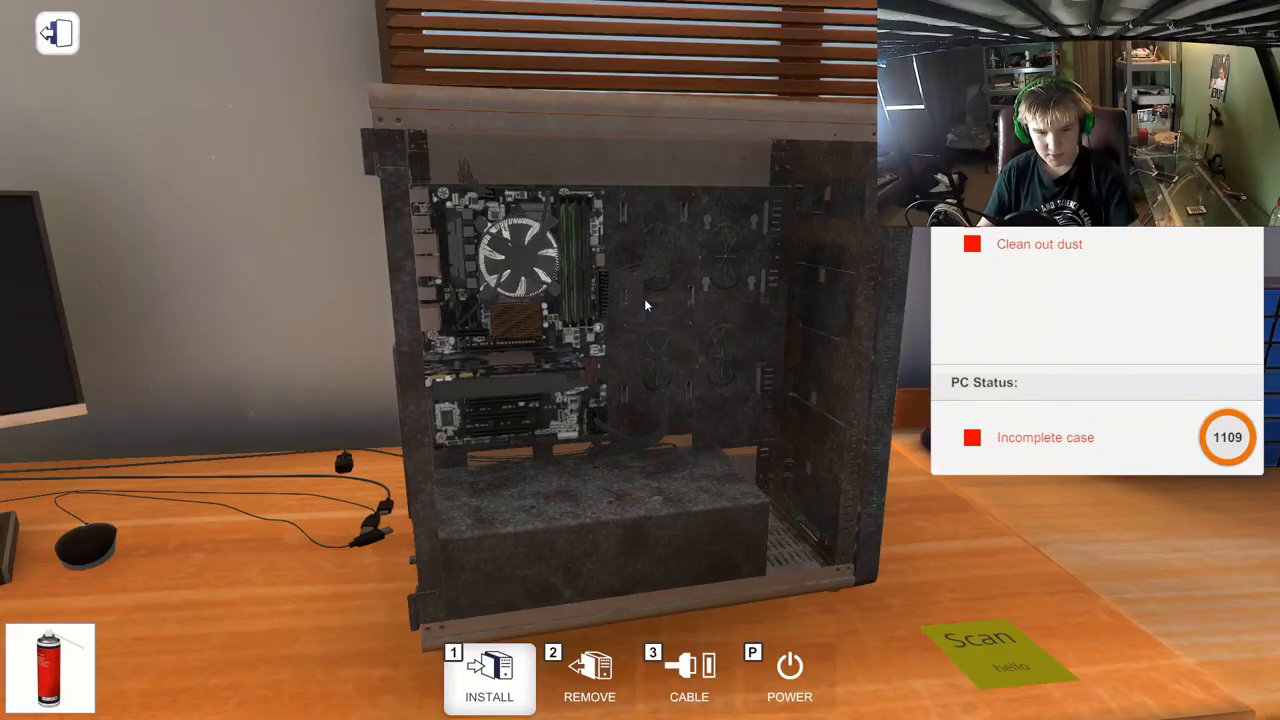
mouse_move(630, 290)
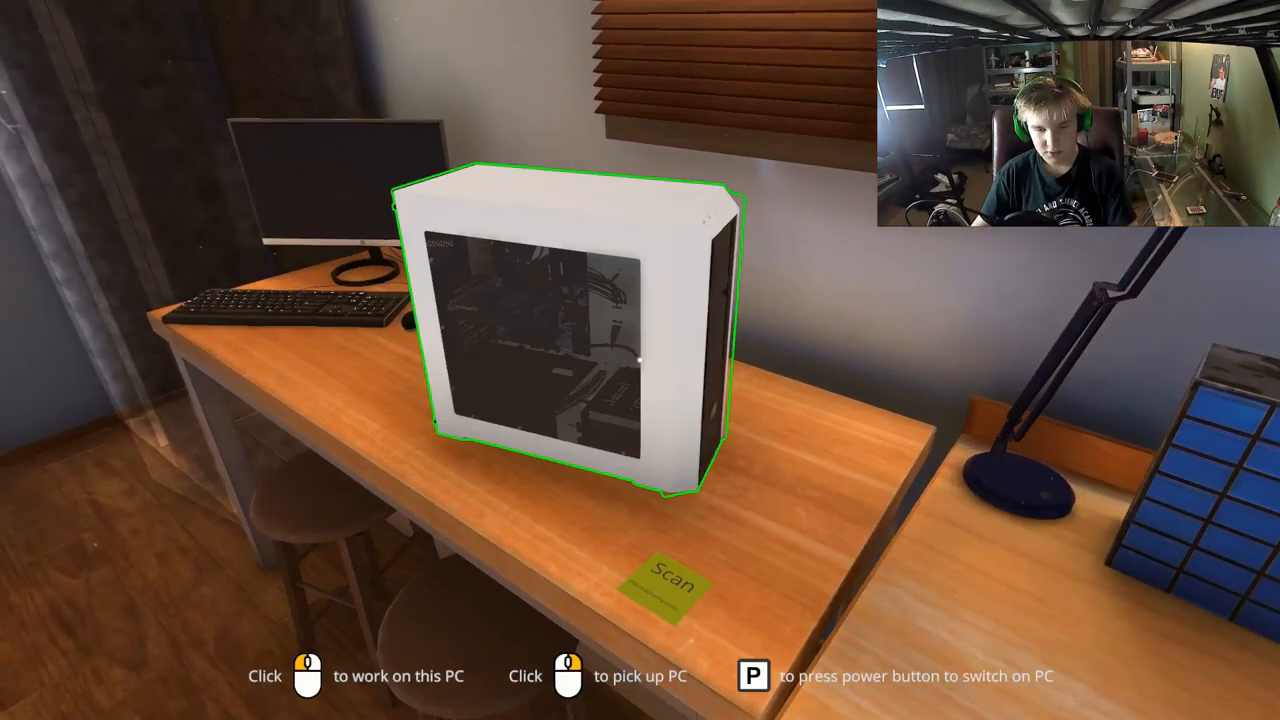
left_click(576, 360)
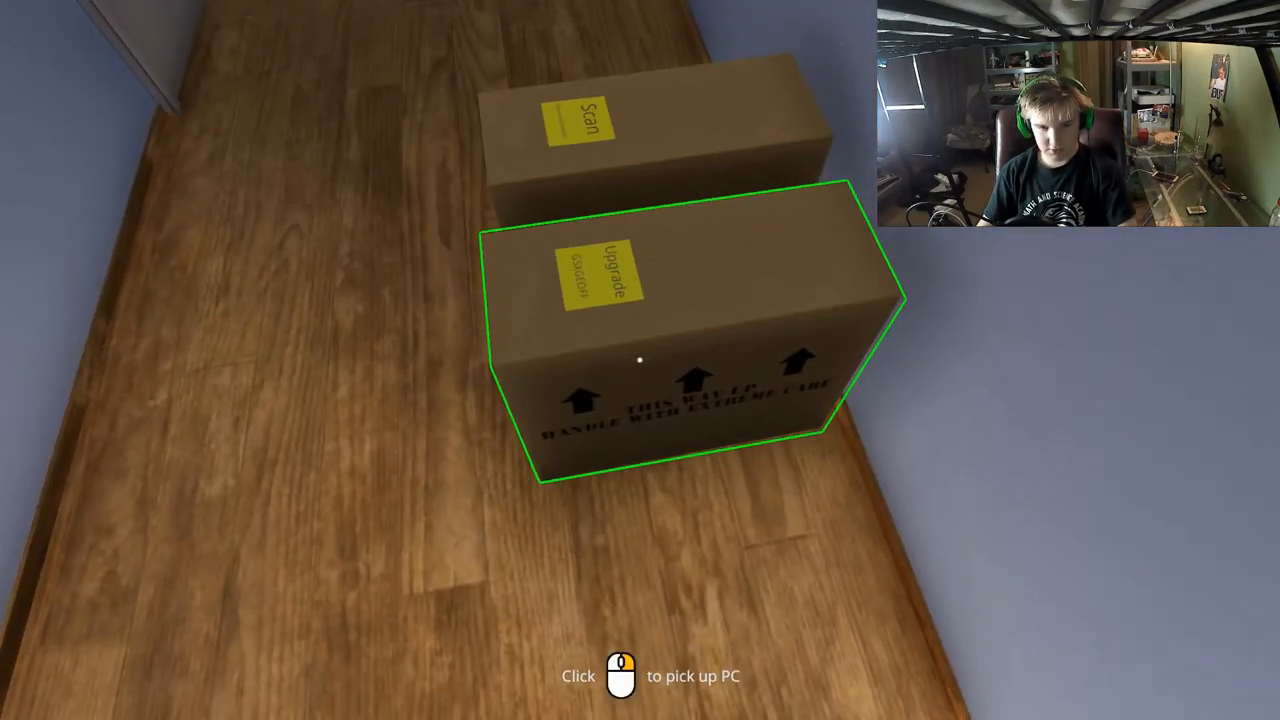
left_click(640, 360)
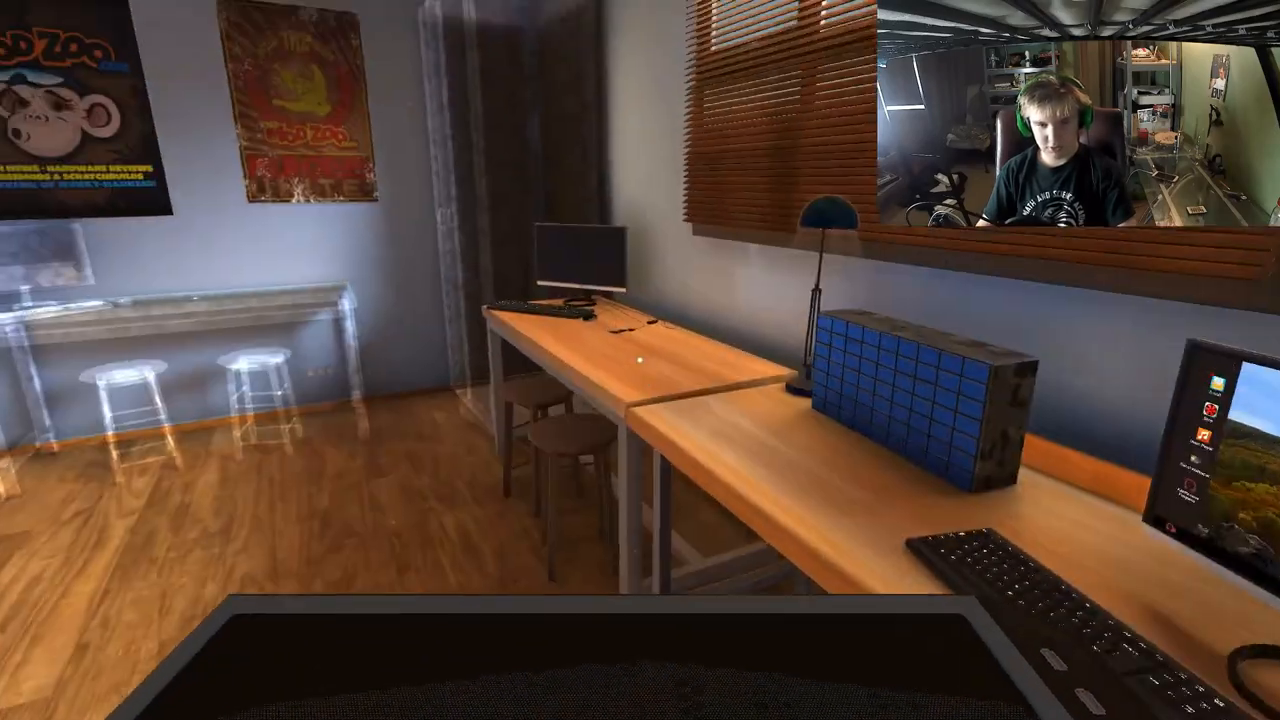